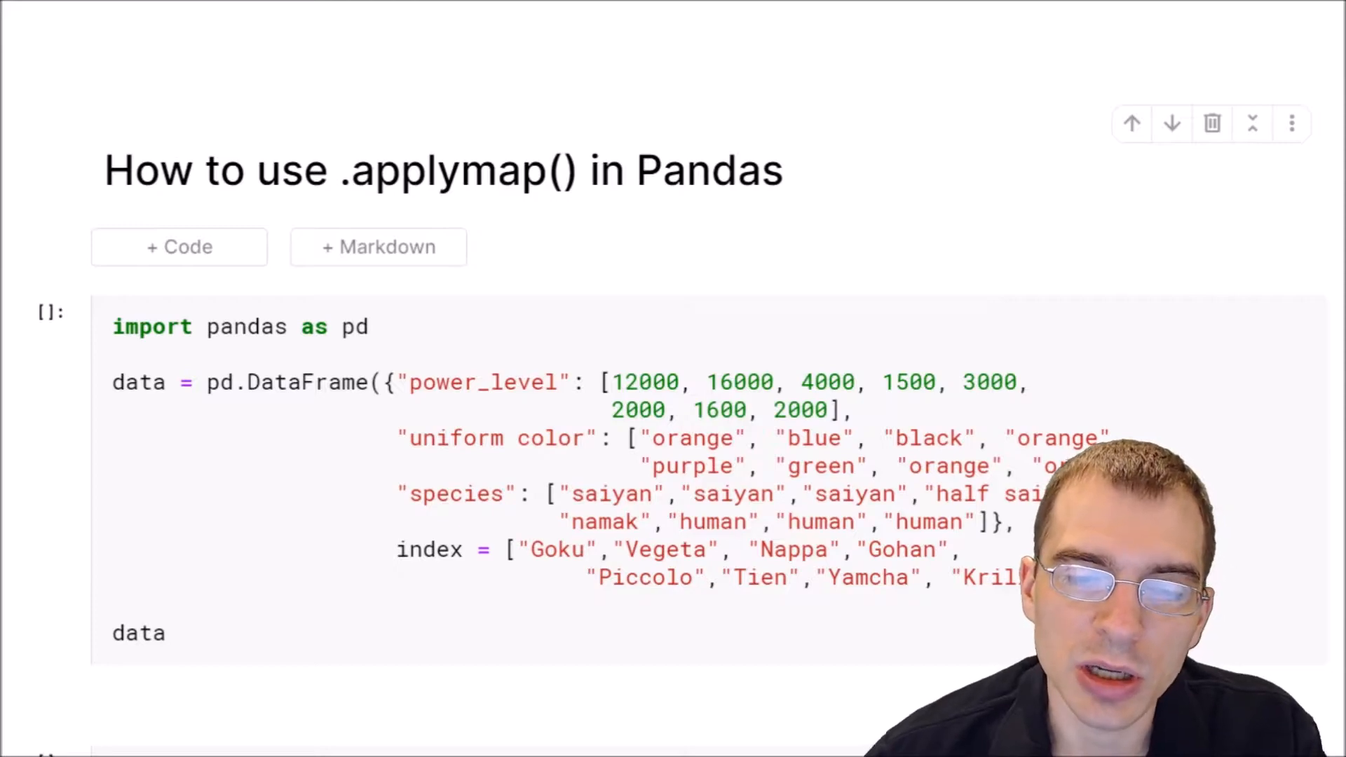
- Run the first cell to display the eight-character DataFrame with power level, colour and species
left_click(383, 327)
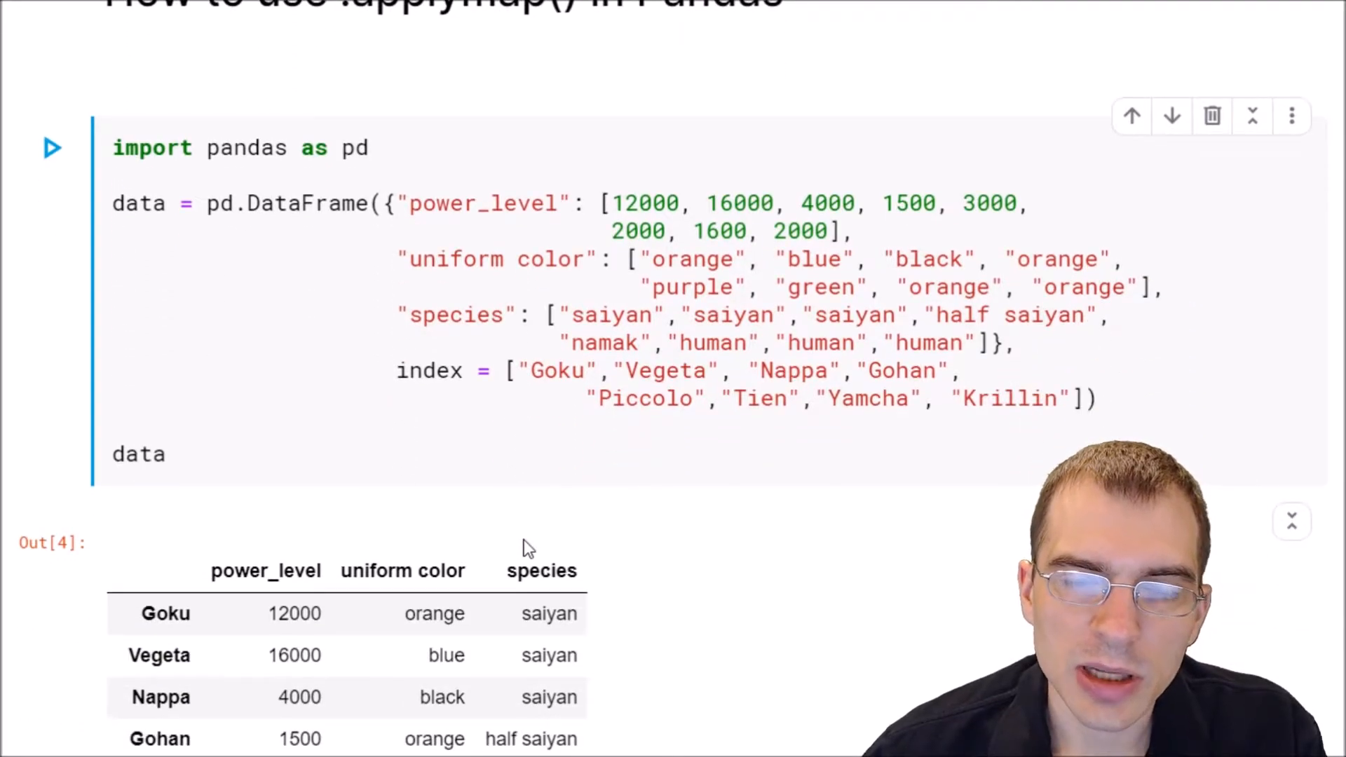
scroll("down", 3)
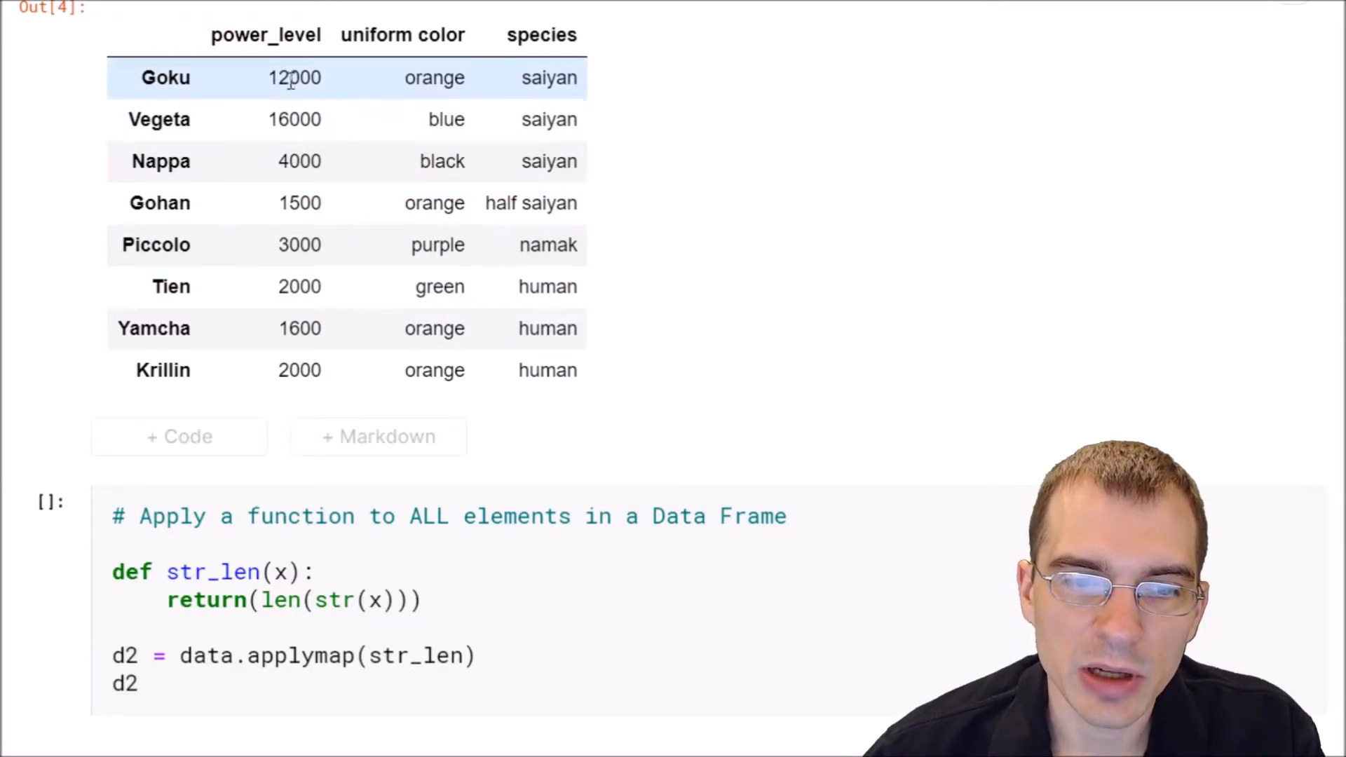
mouse_move(397, 286)
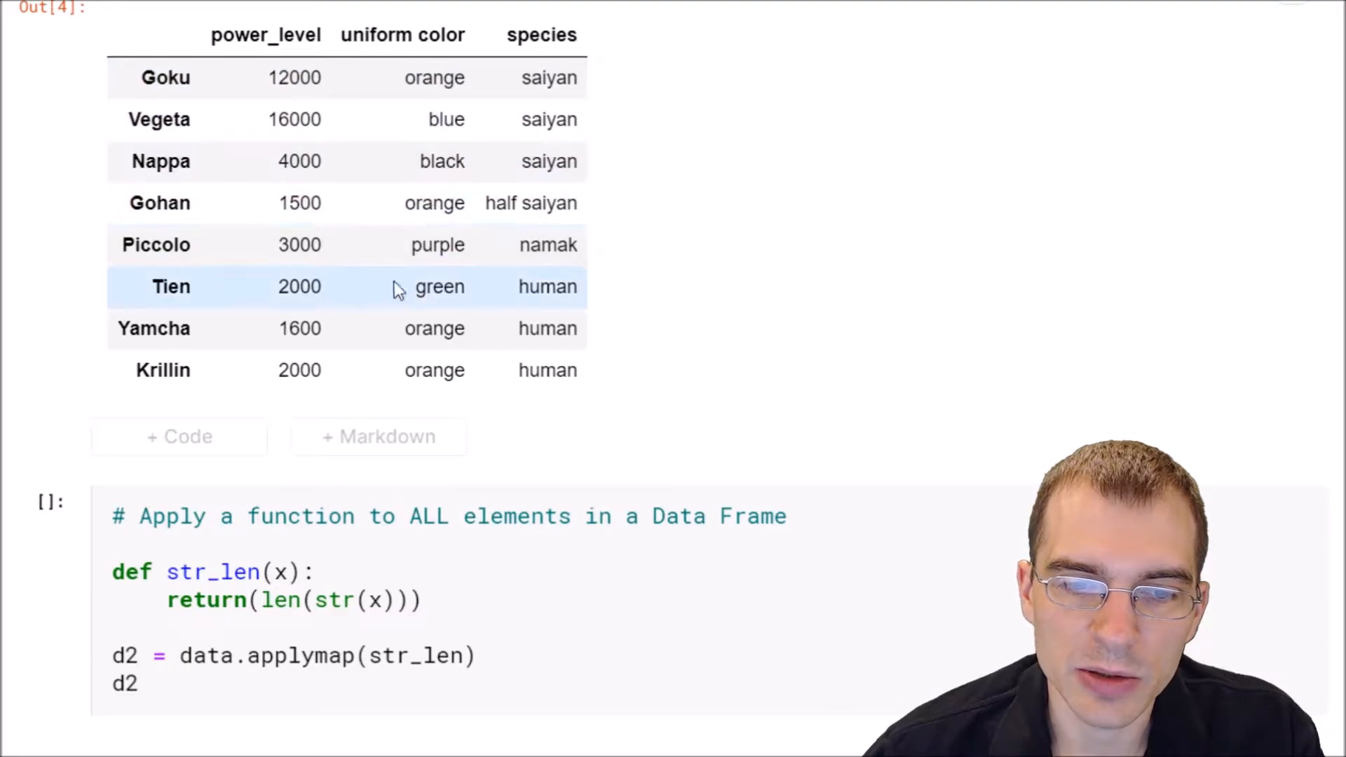
mouse_move(501, 305)
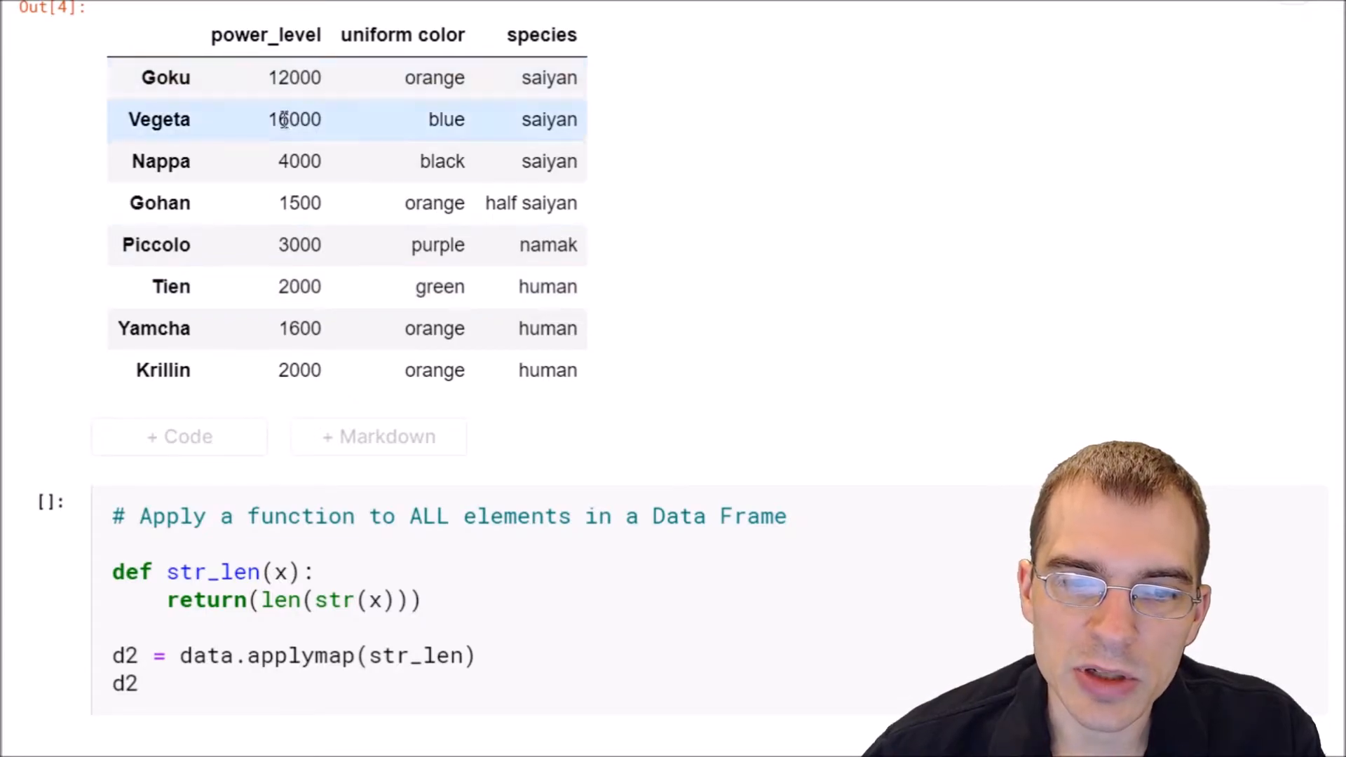
double_click(433, 203)
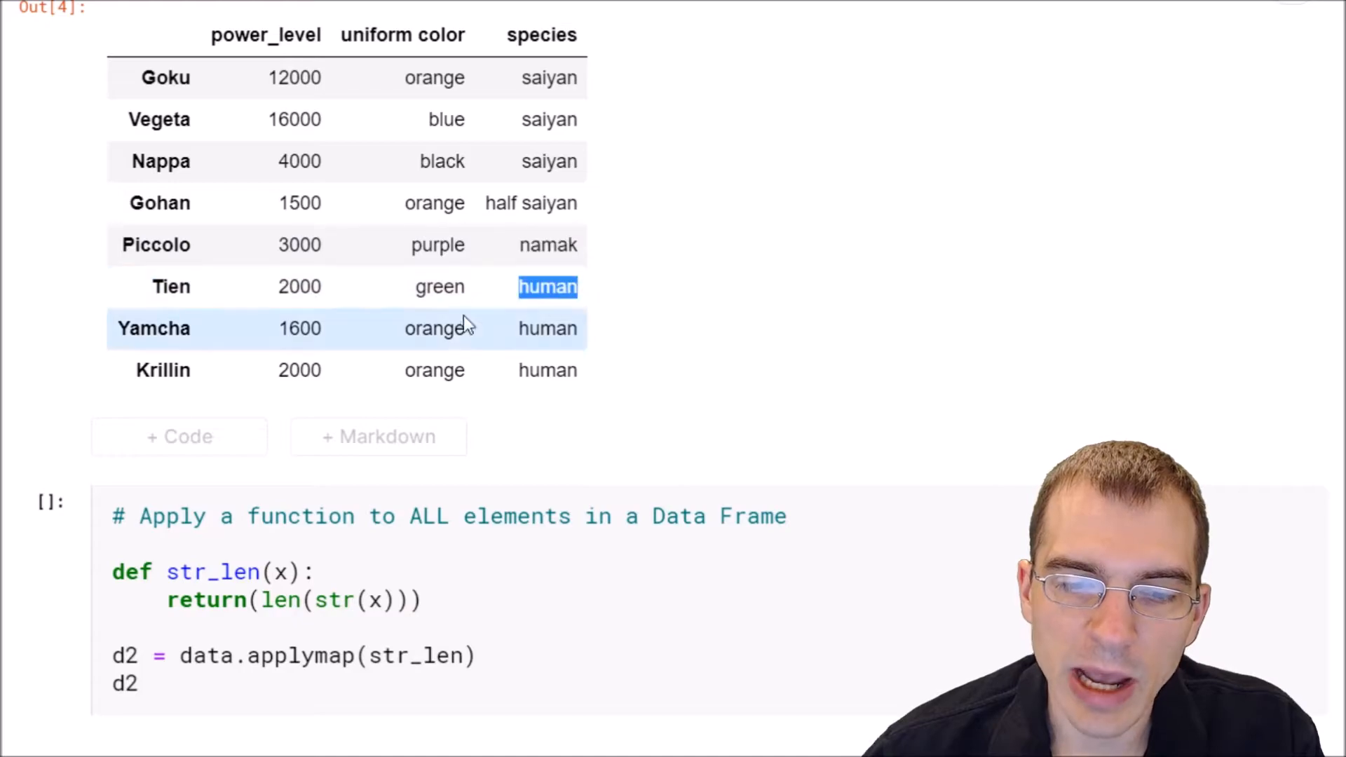
left_click(434, 328)
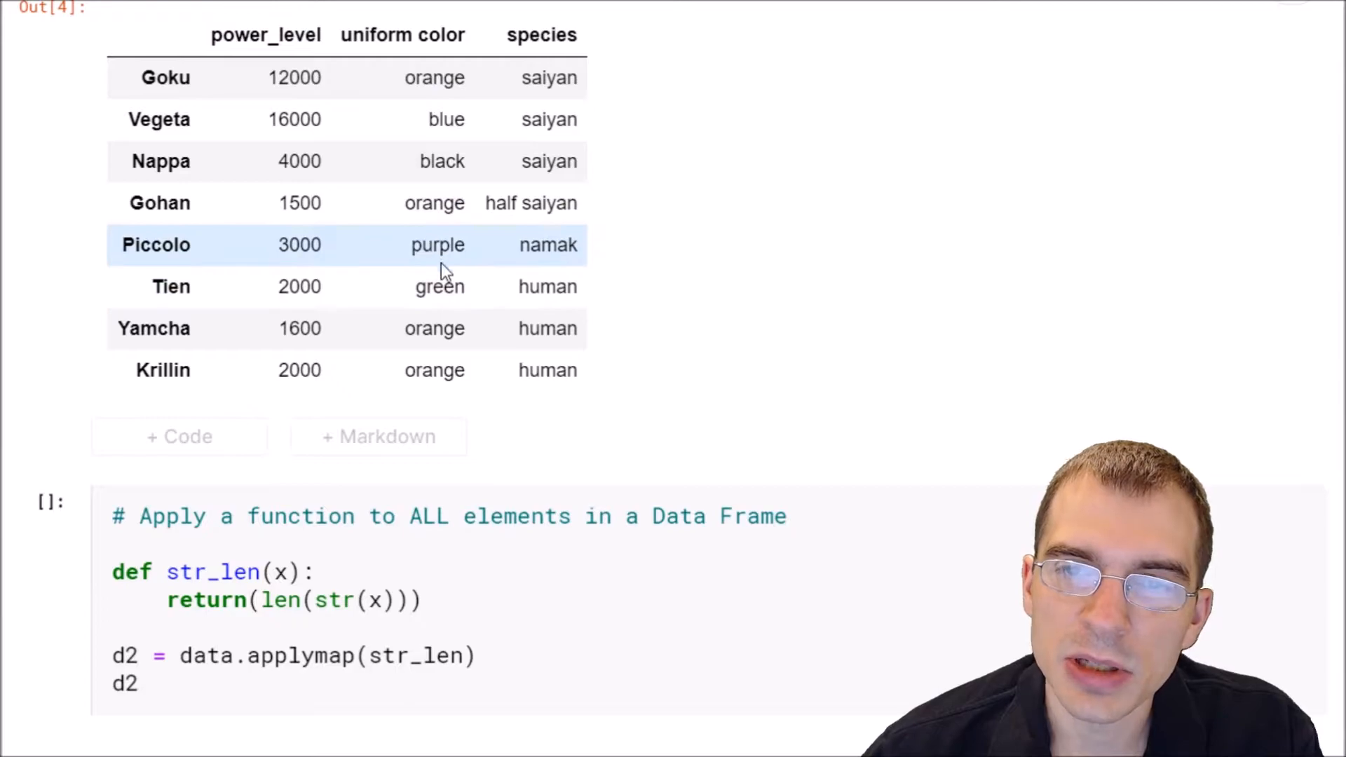
mouse_move(447, 286)
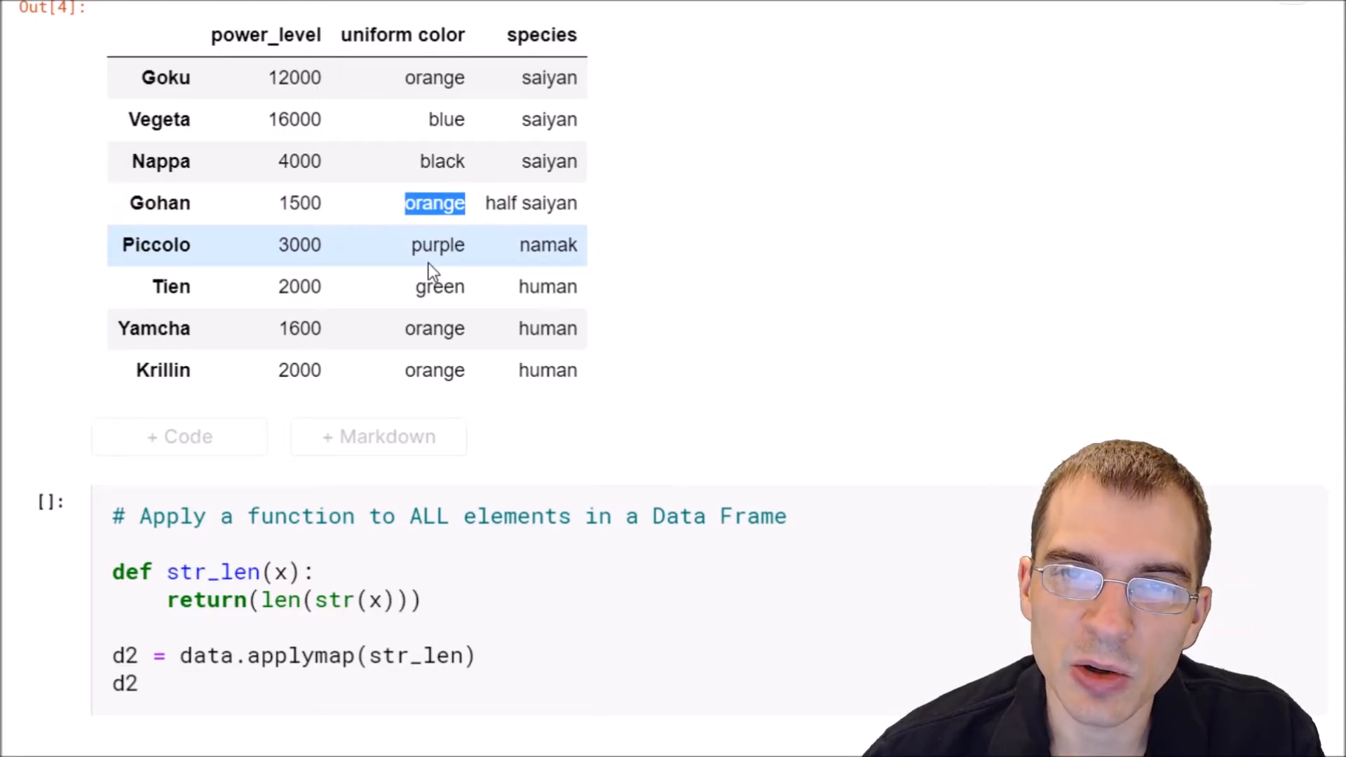
mouse_move(380, 253)
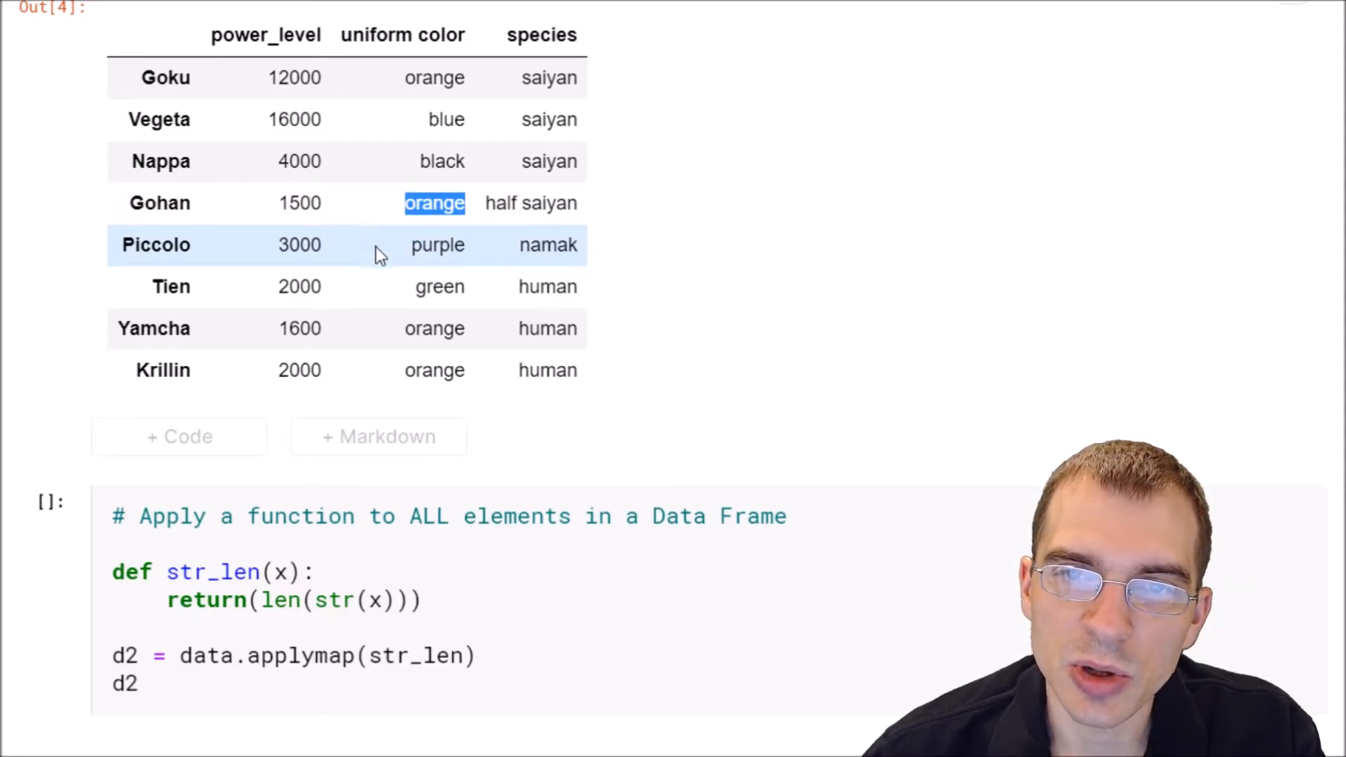
mouse_move(408, 261)
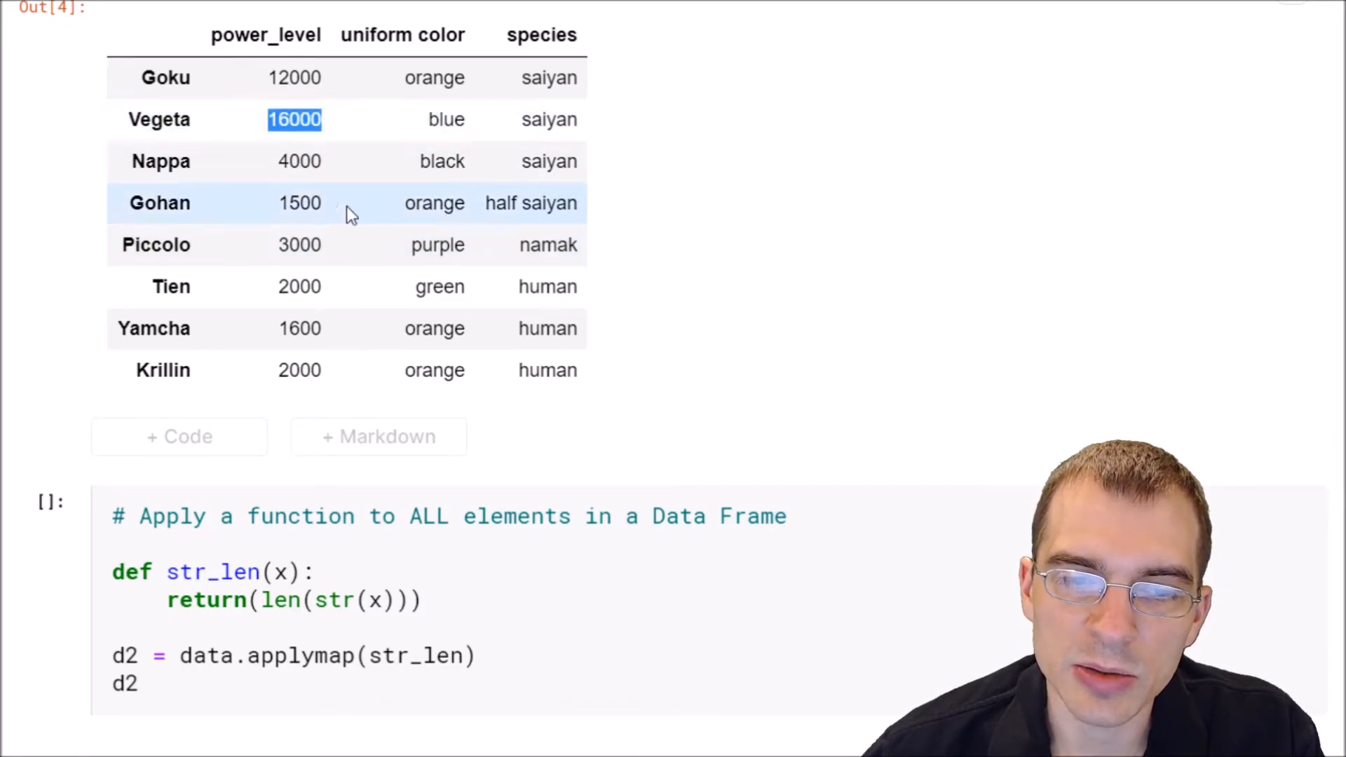
double_click(433, 203)
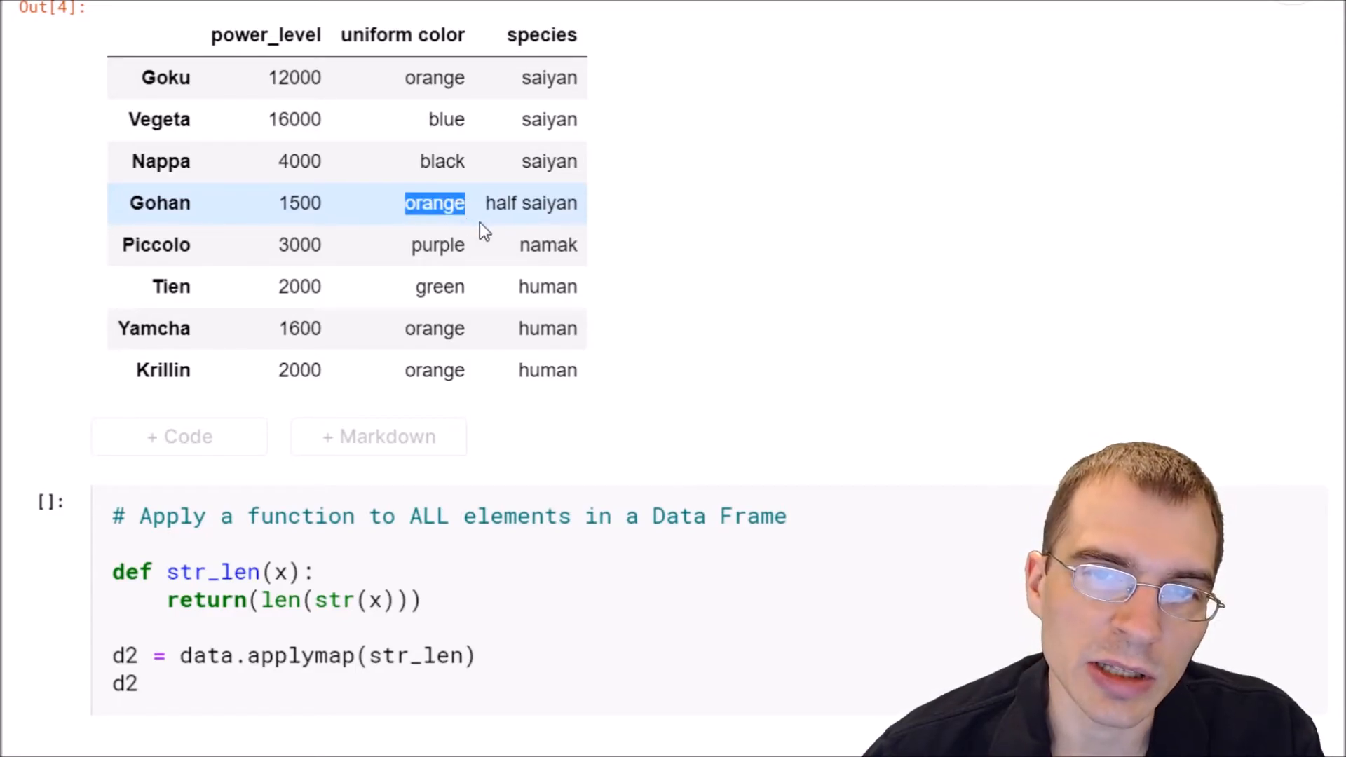
mouse_move(481, 223)
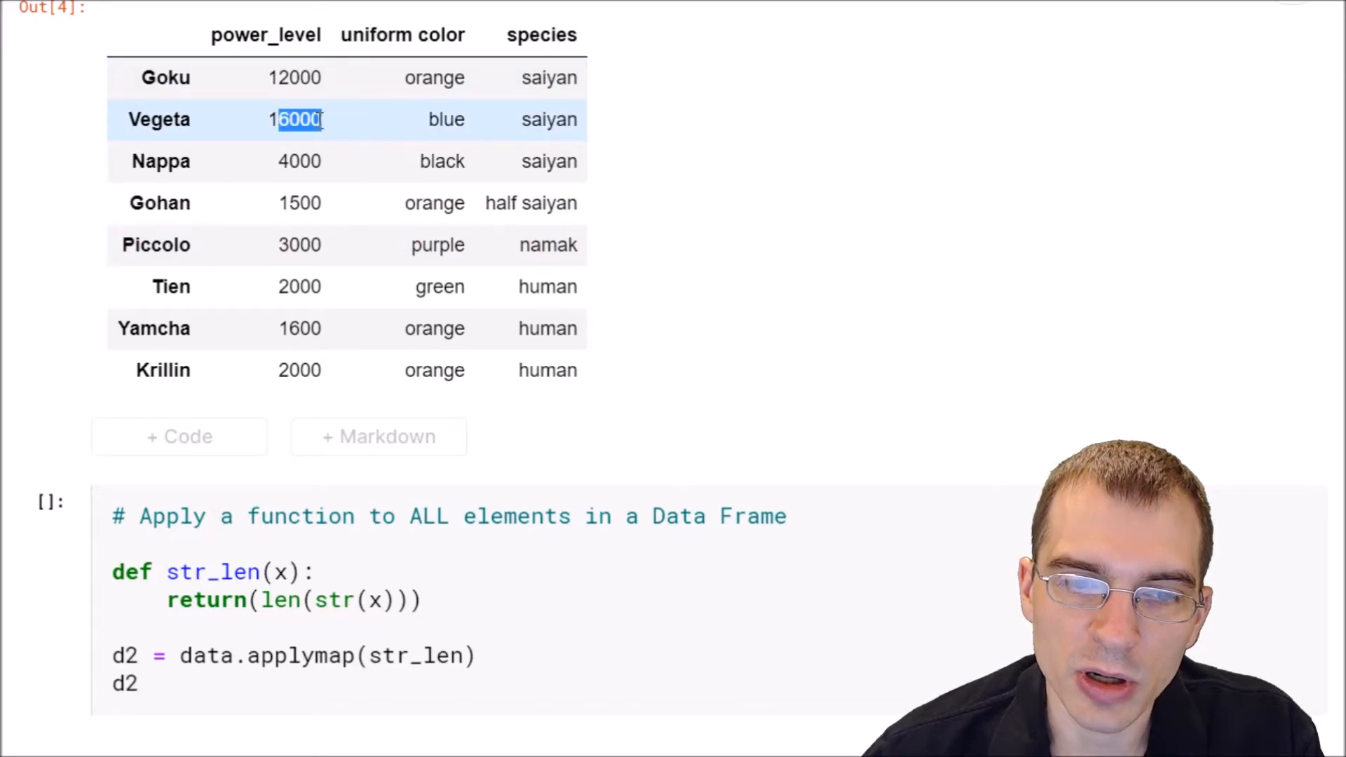
double_click(433, 203)
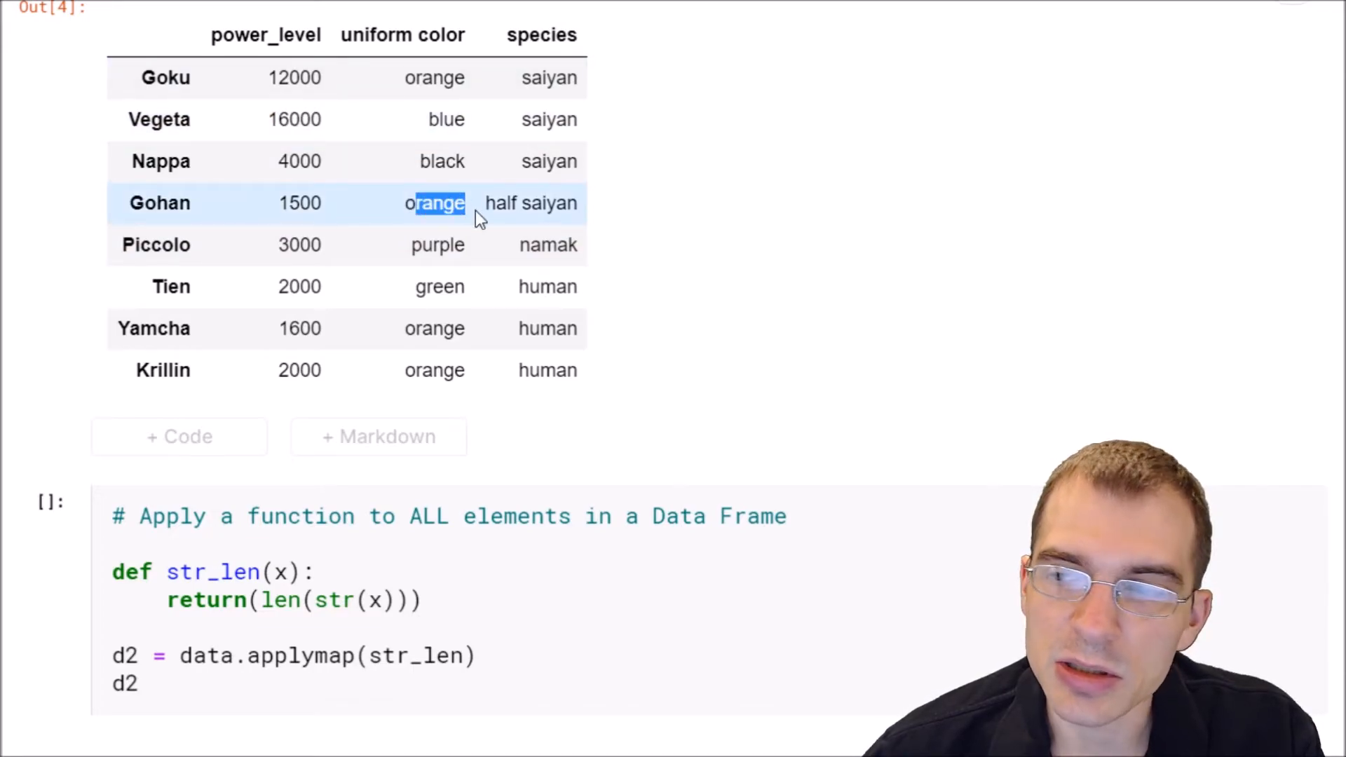
mouse_move(359, 161)
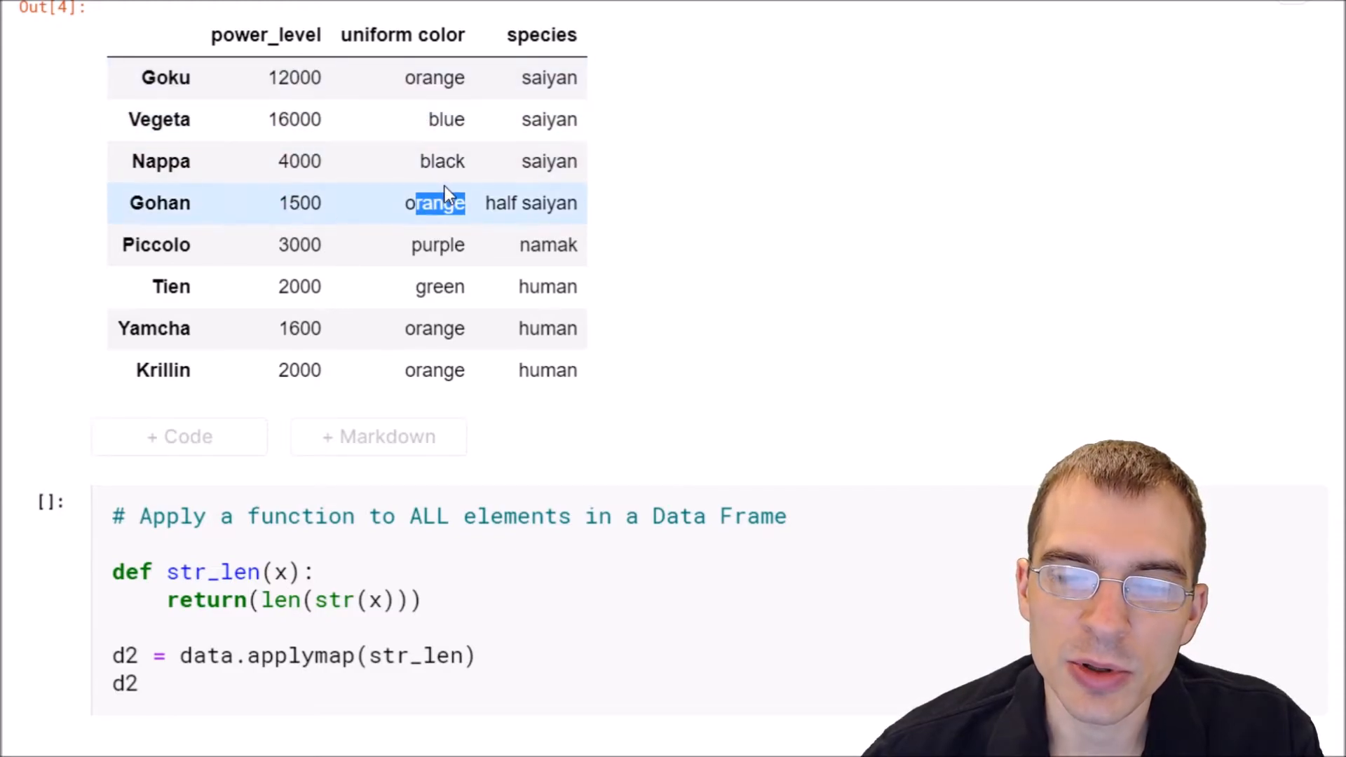
scroll("down", 3)
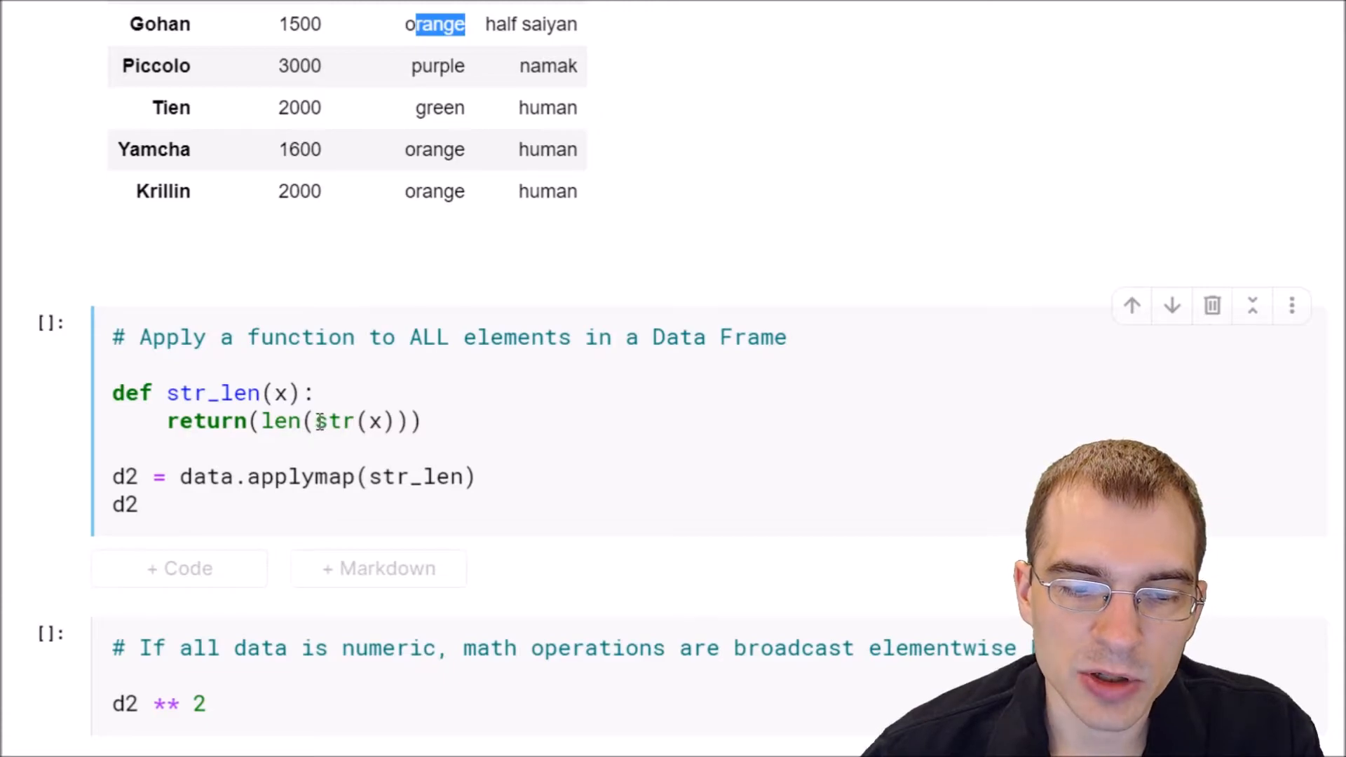
left_click(318, 422)
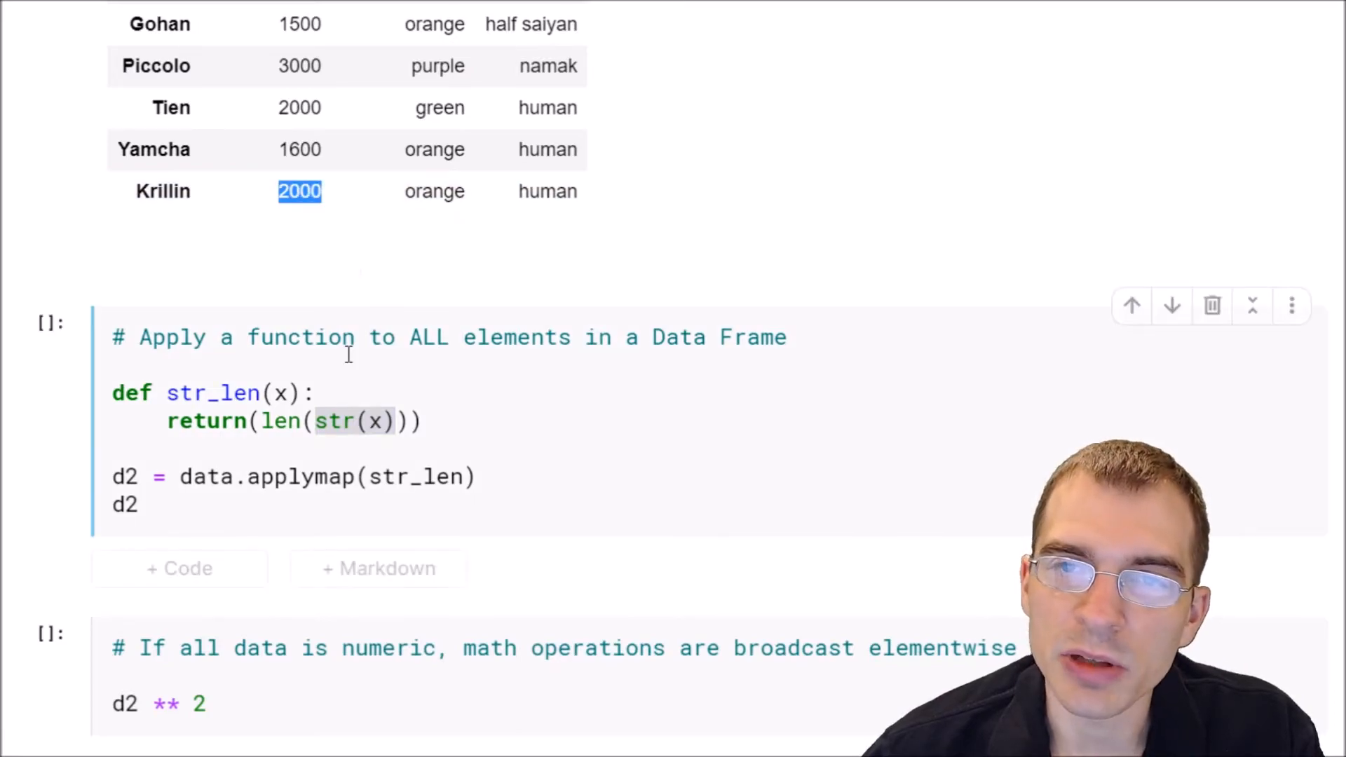
left_click(261, 421)
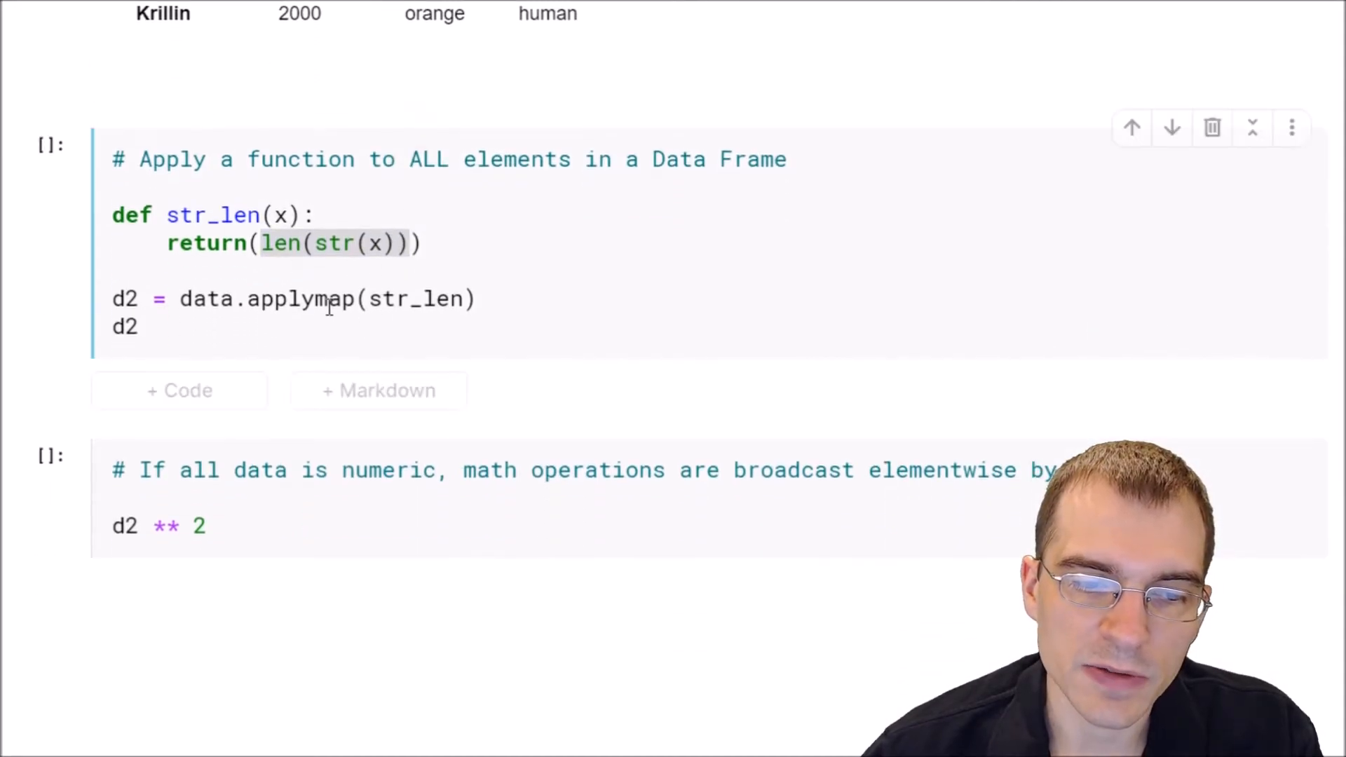
left_click(154, 327)
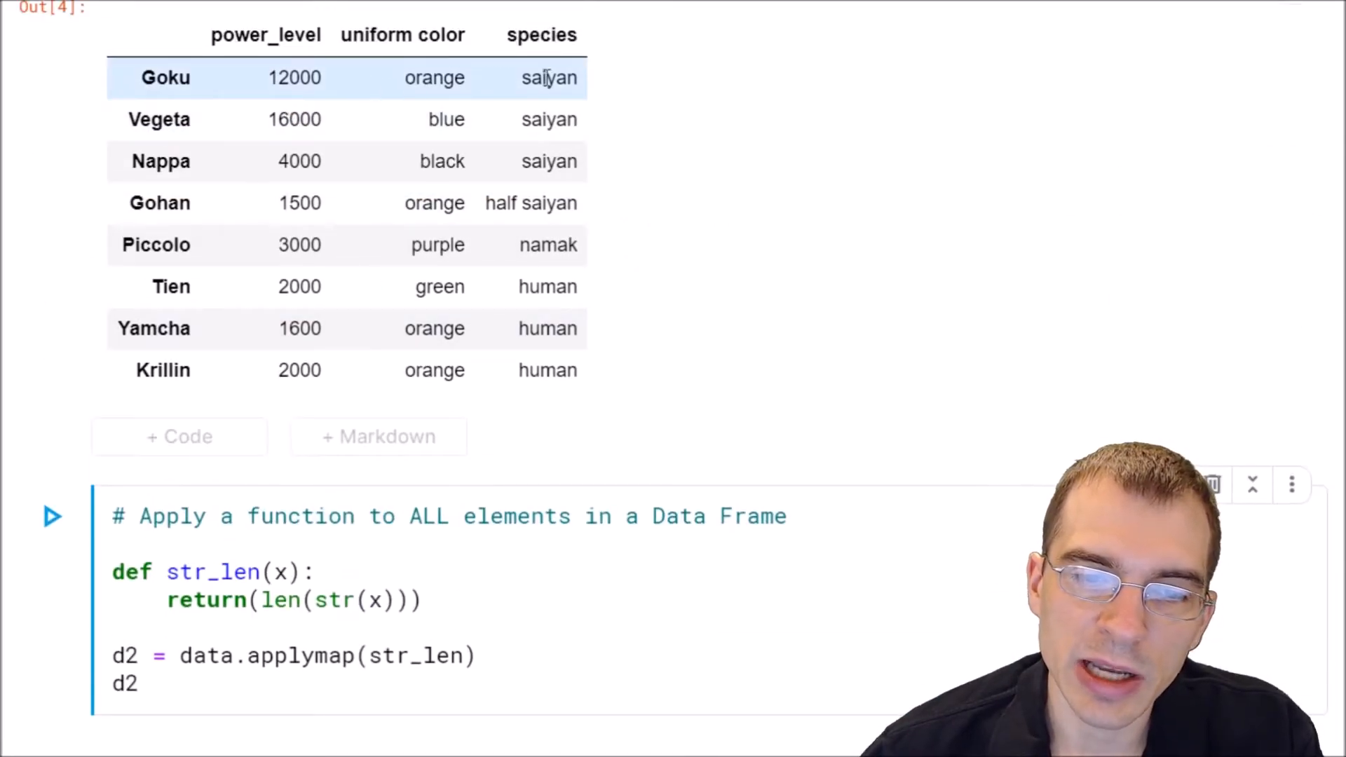
scroll("down", 3)
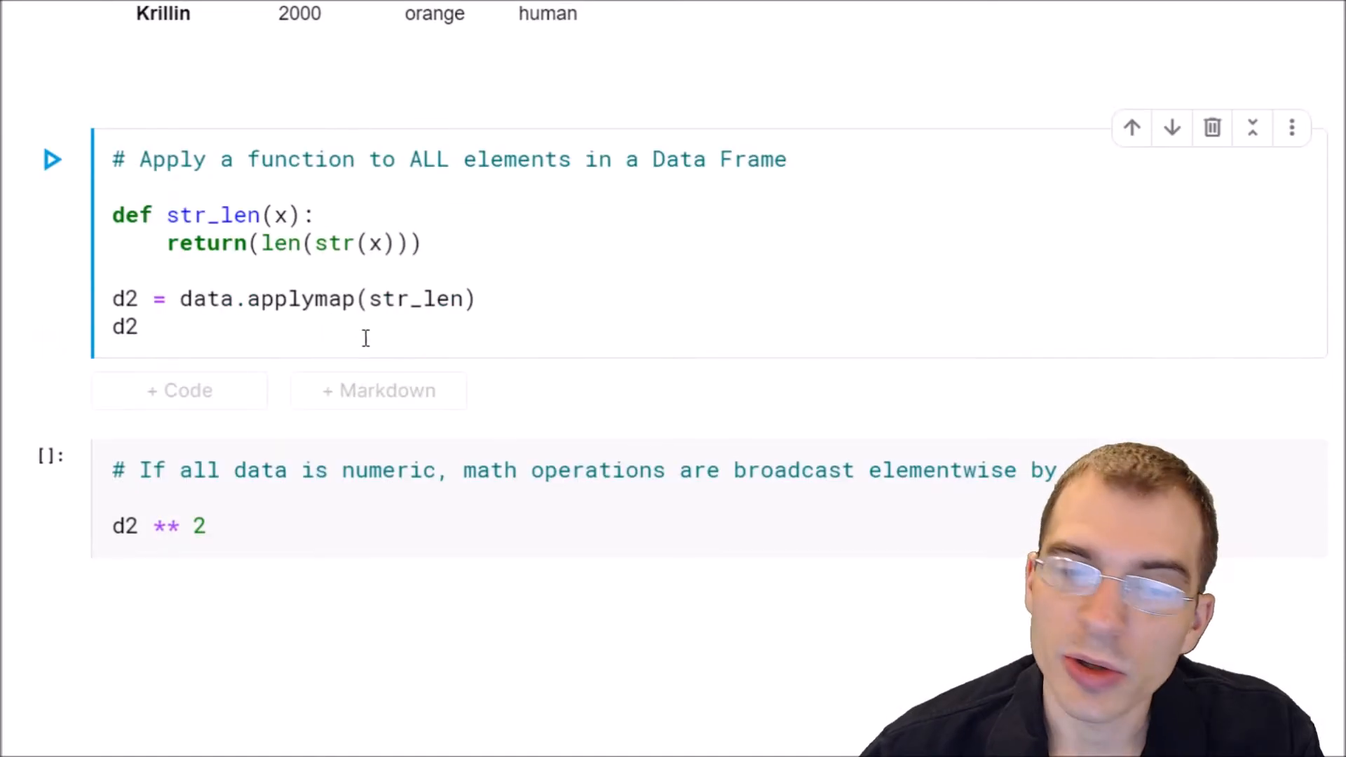
double_click(261, 298)
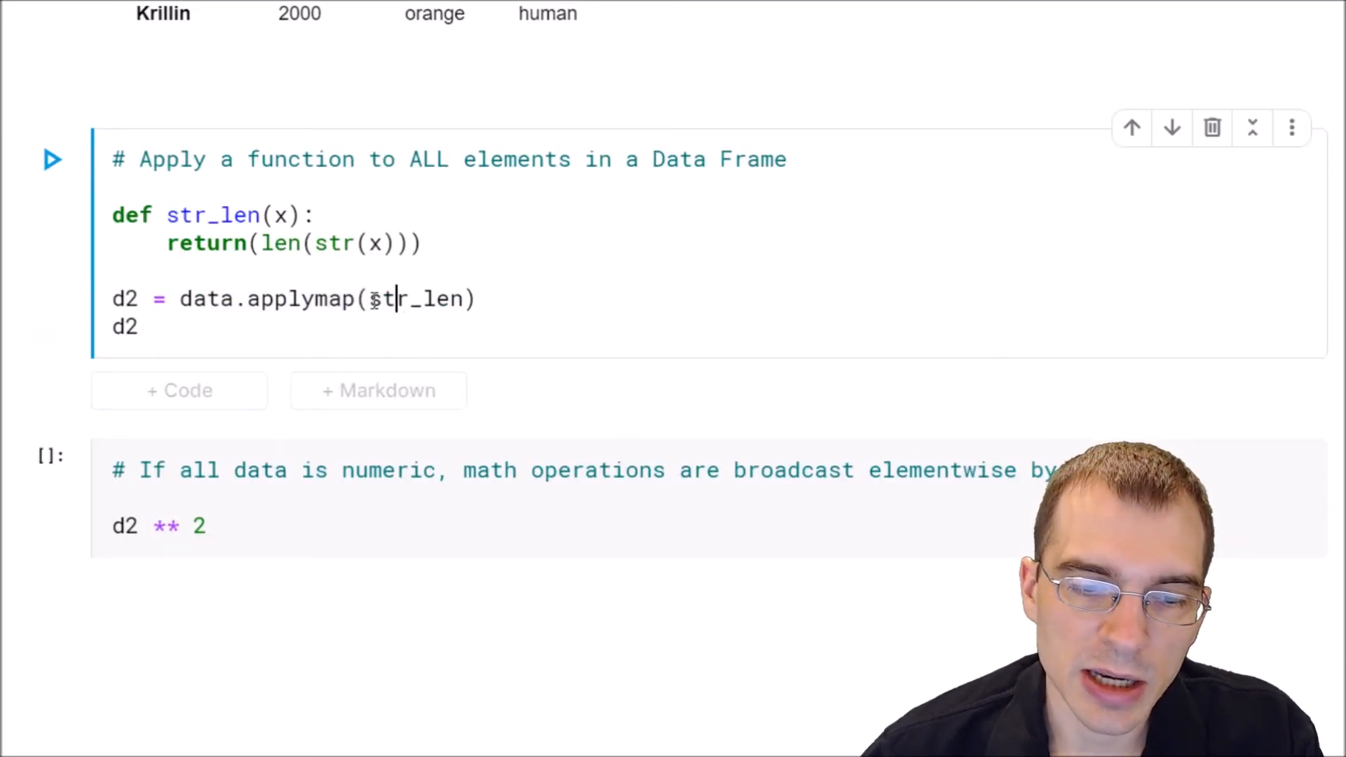
double_click(417, 298)
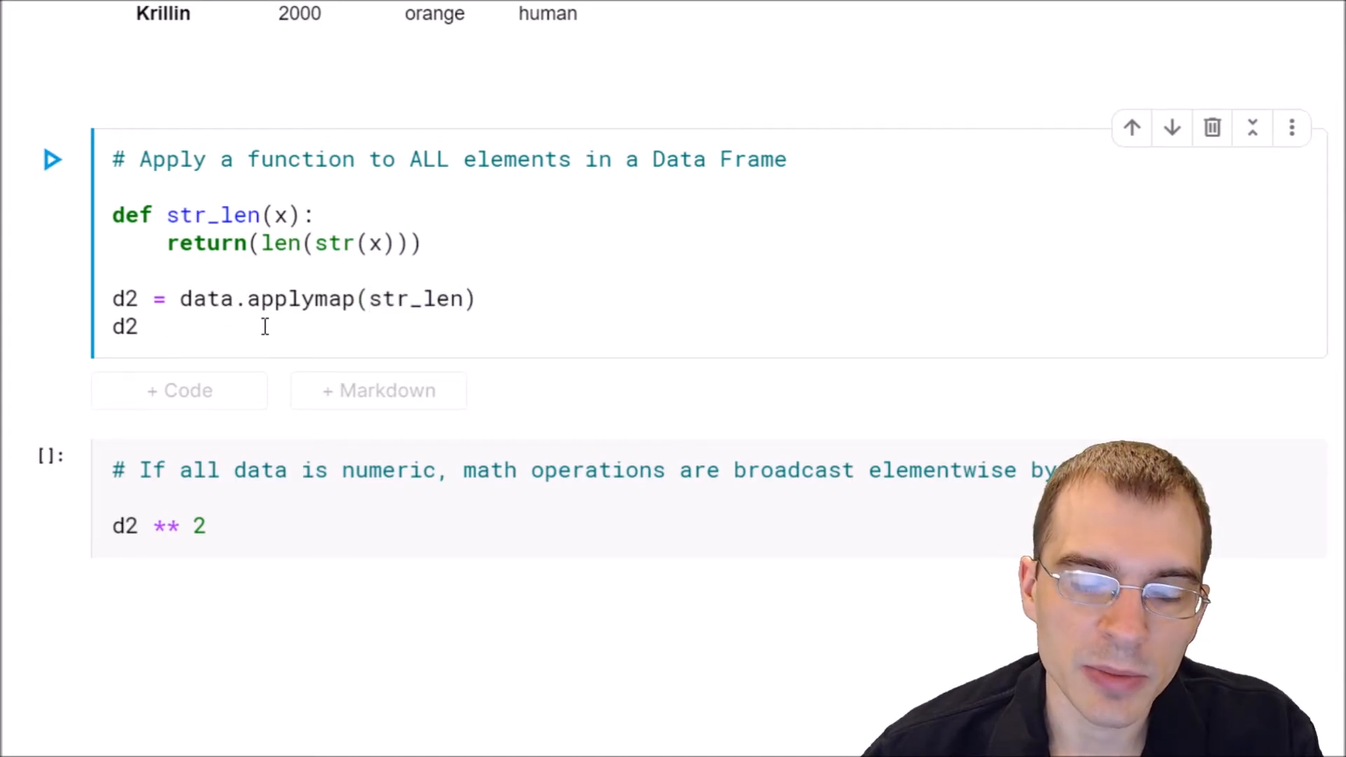
left_click(50, 160)
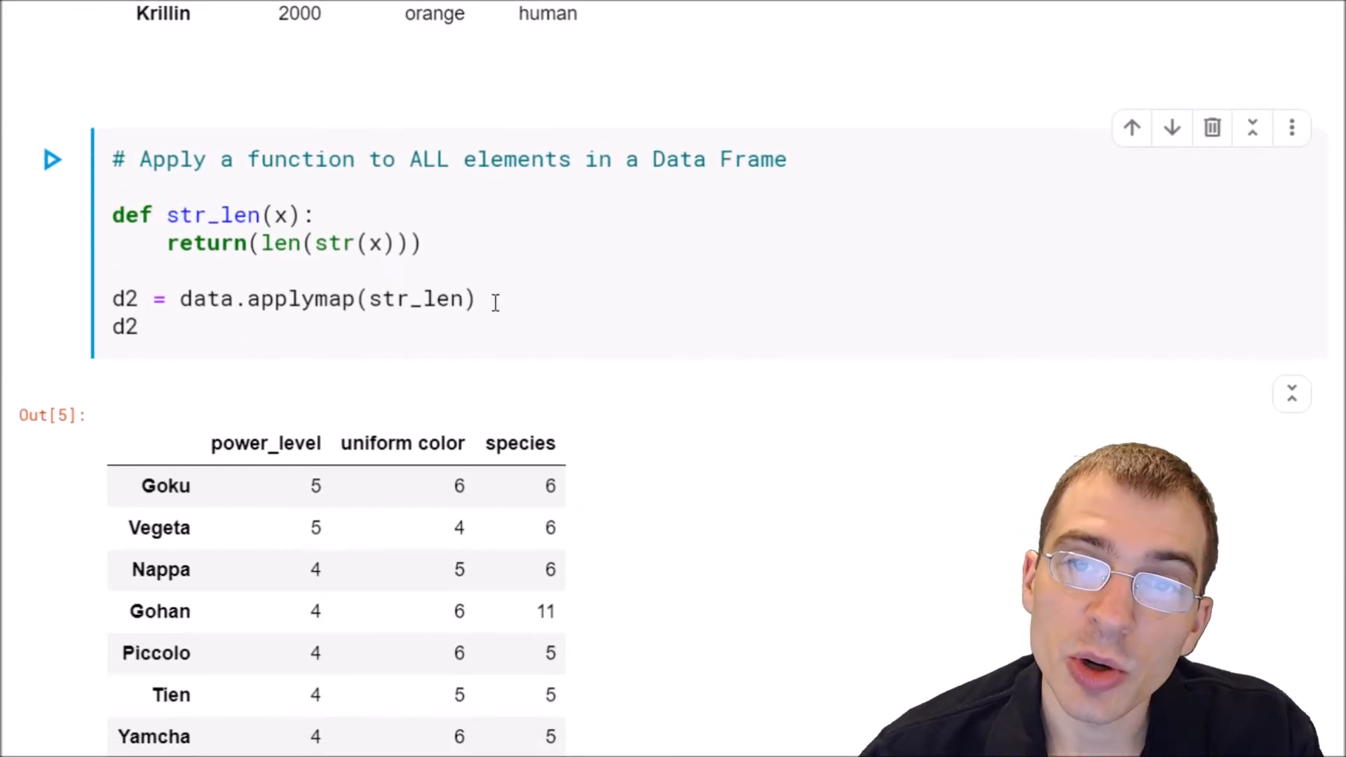
scroll("down", 3)
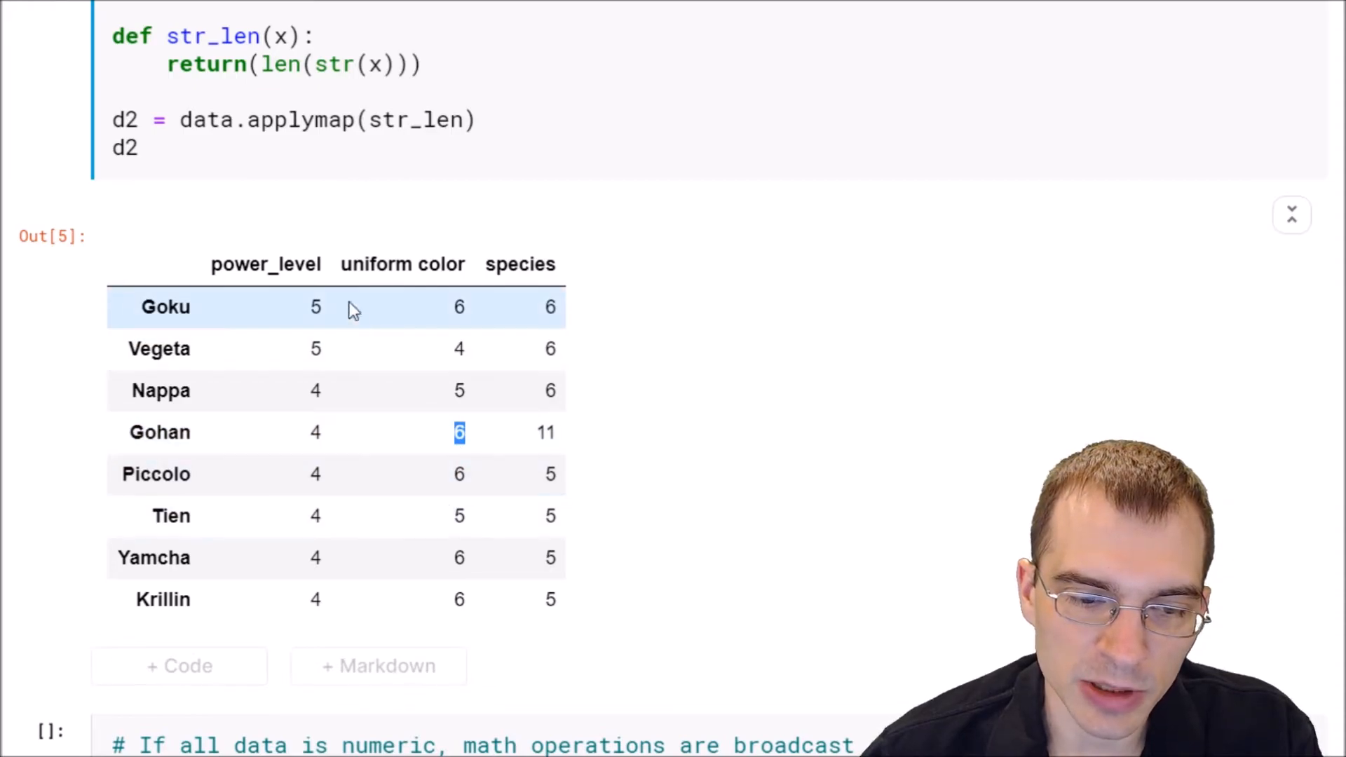
mouse_move(456, 474)
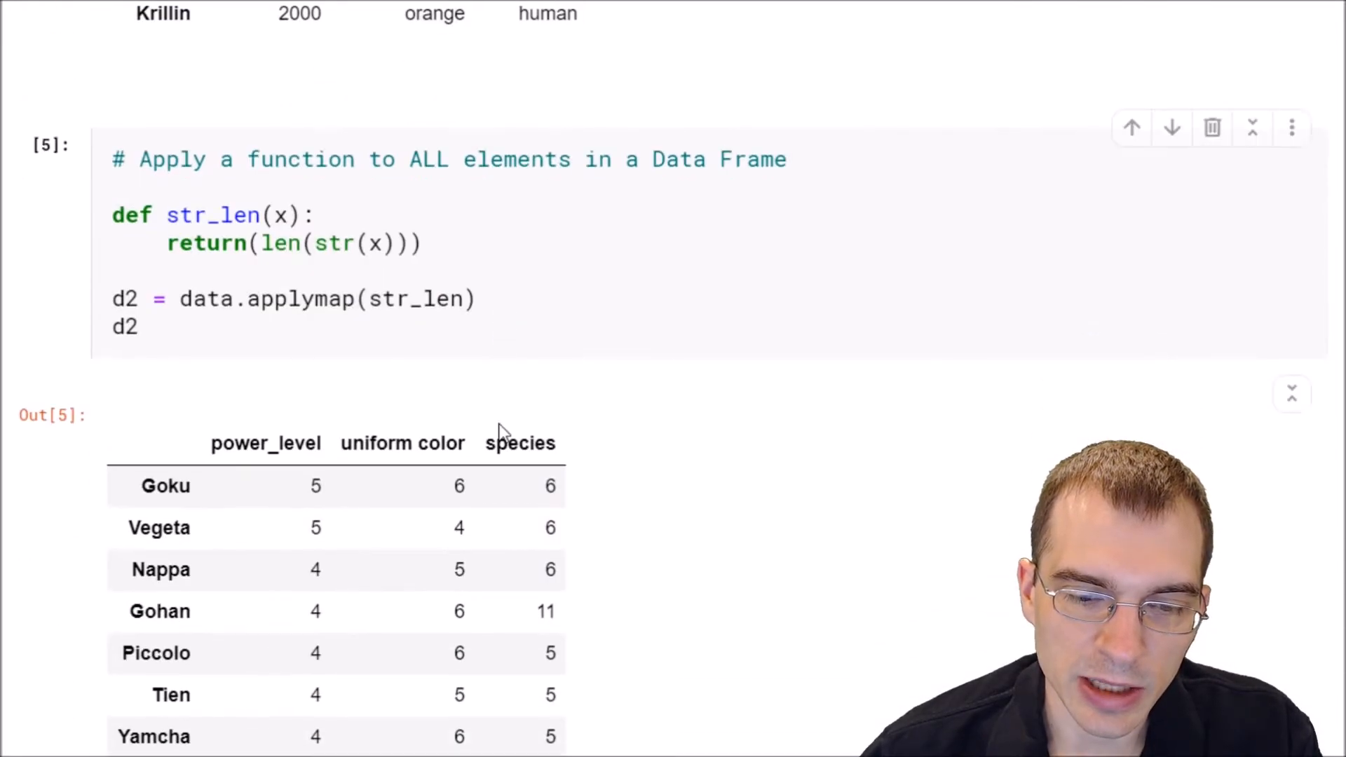
scroll("down", 3)
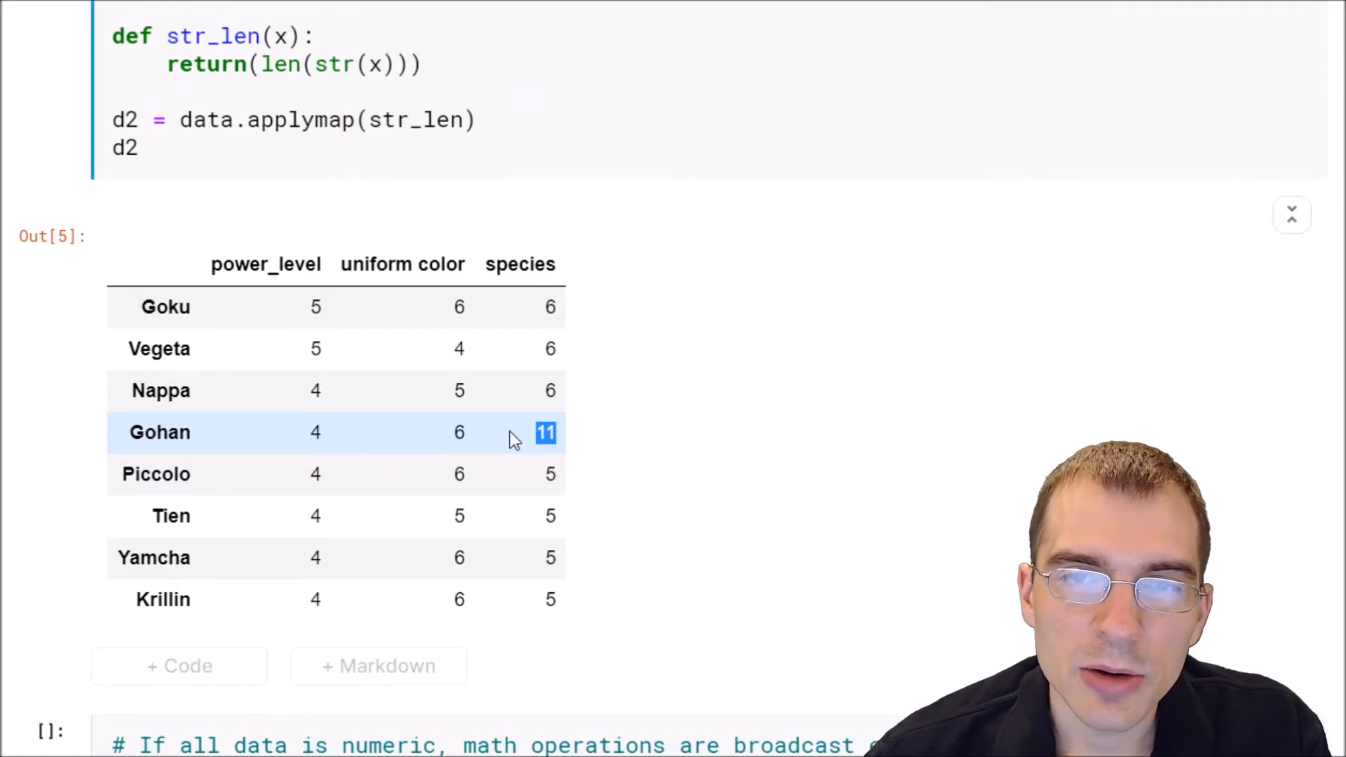
mouse_move(486, 437)
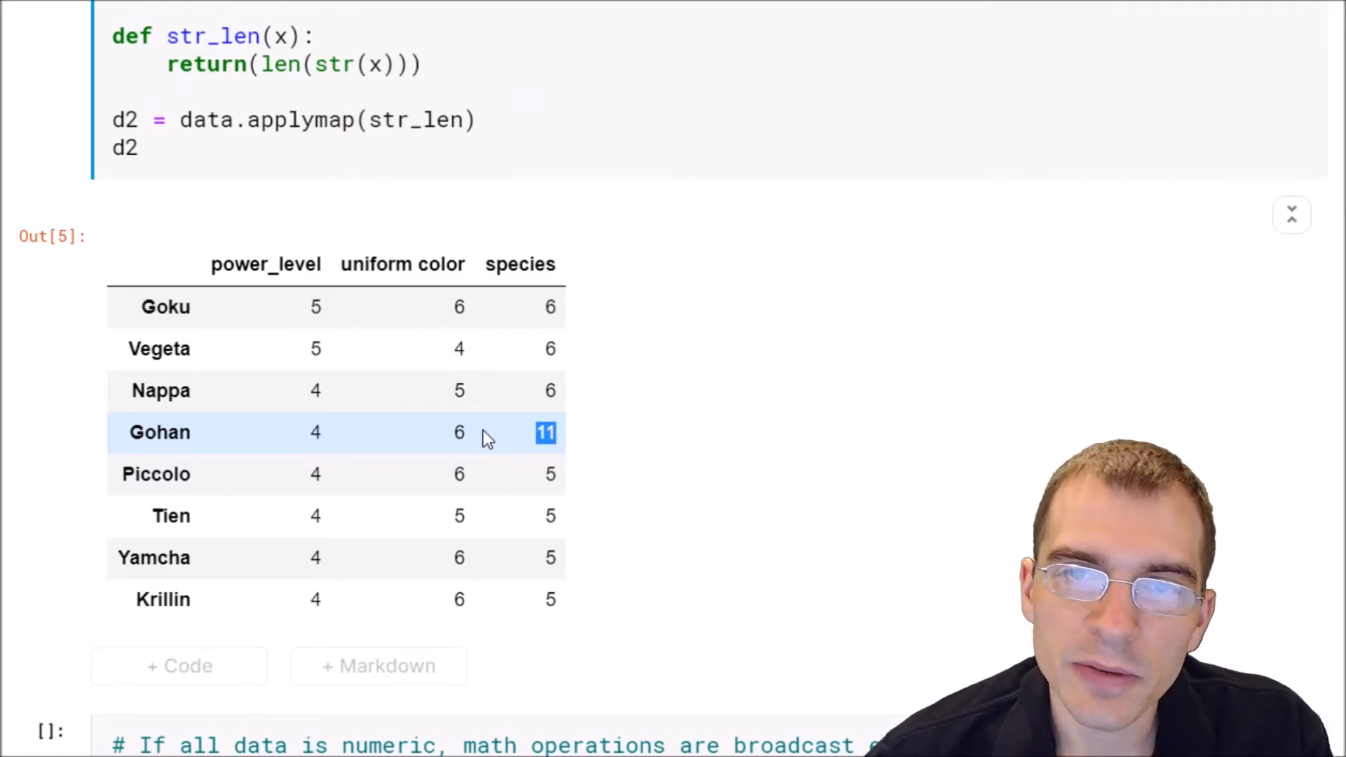
mouse_move(454, 437)
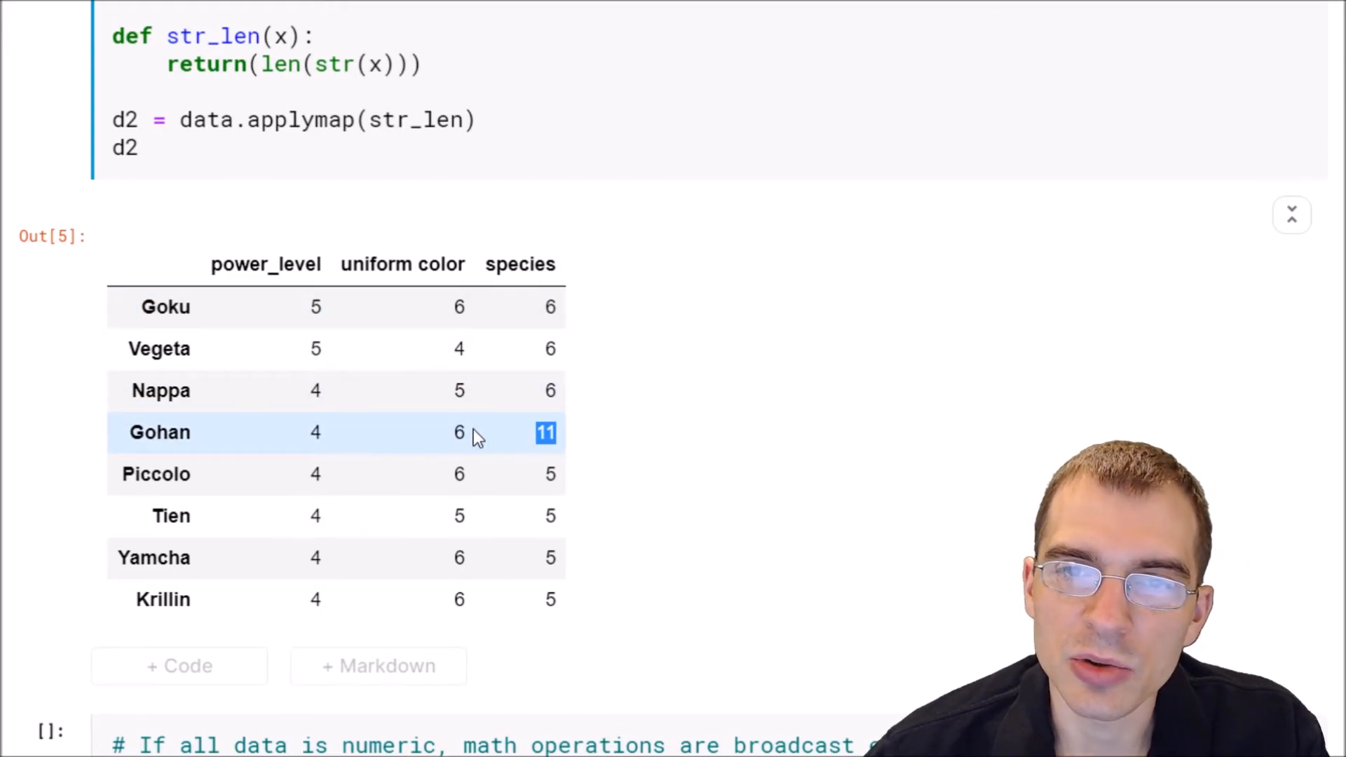
mouse_move(489, 443)
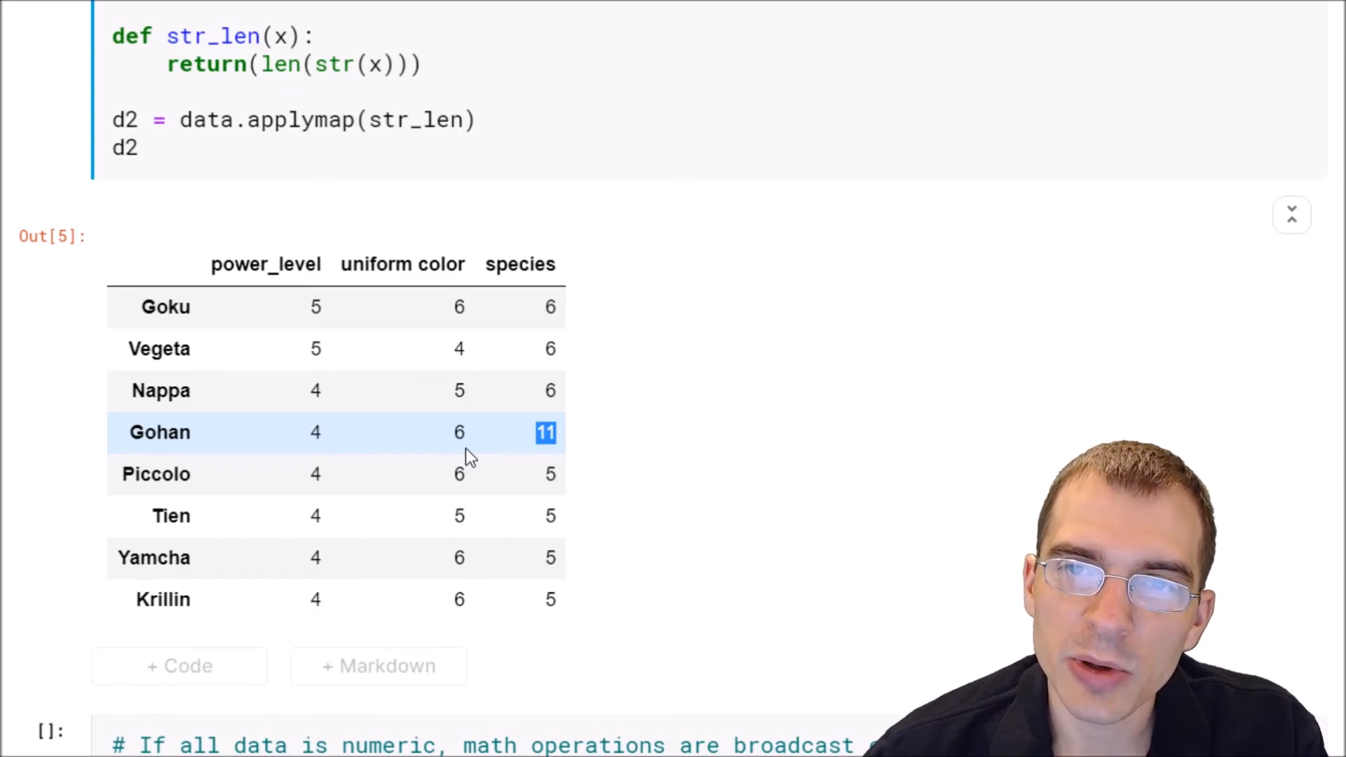
mouse_move(463, 473)
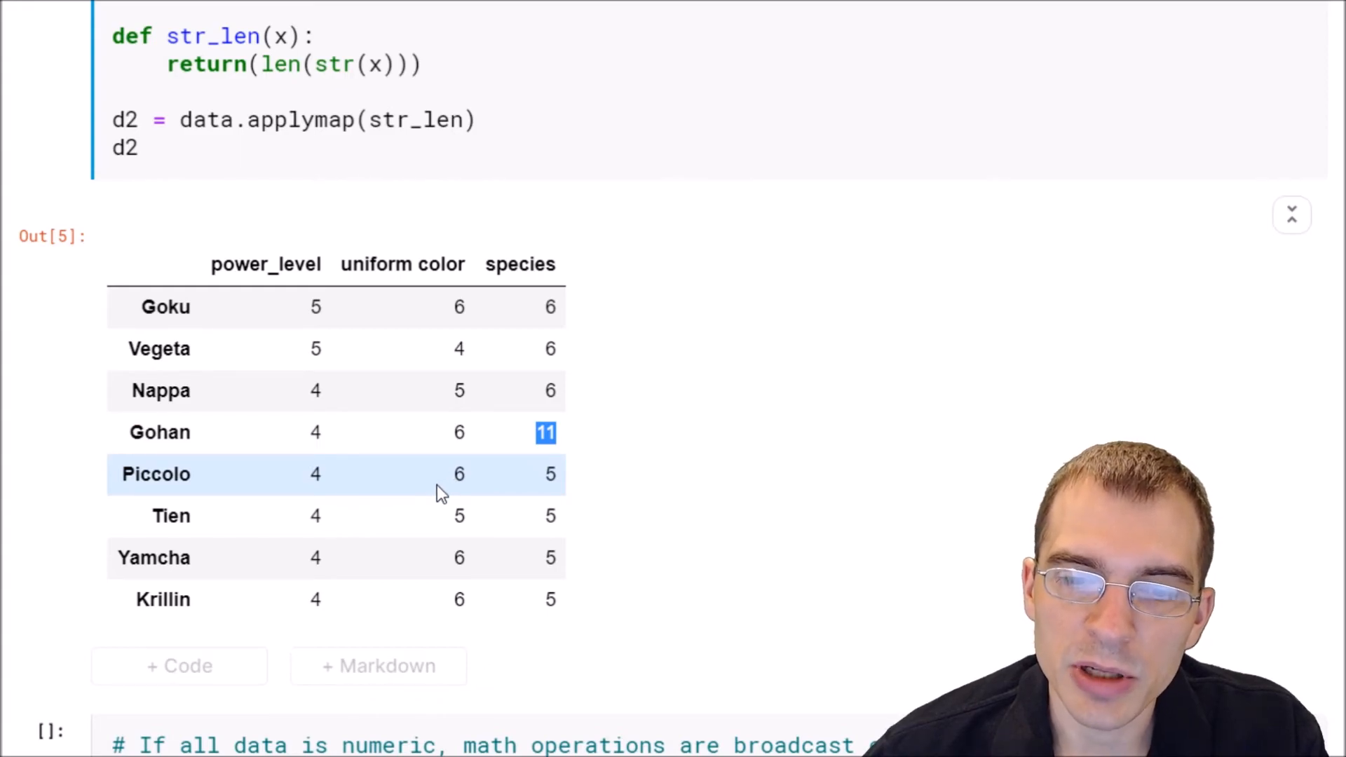
- Scroll down to bring the d2 ** 2 squared-values cell into view
scroll("down", 3)
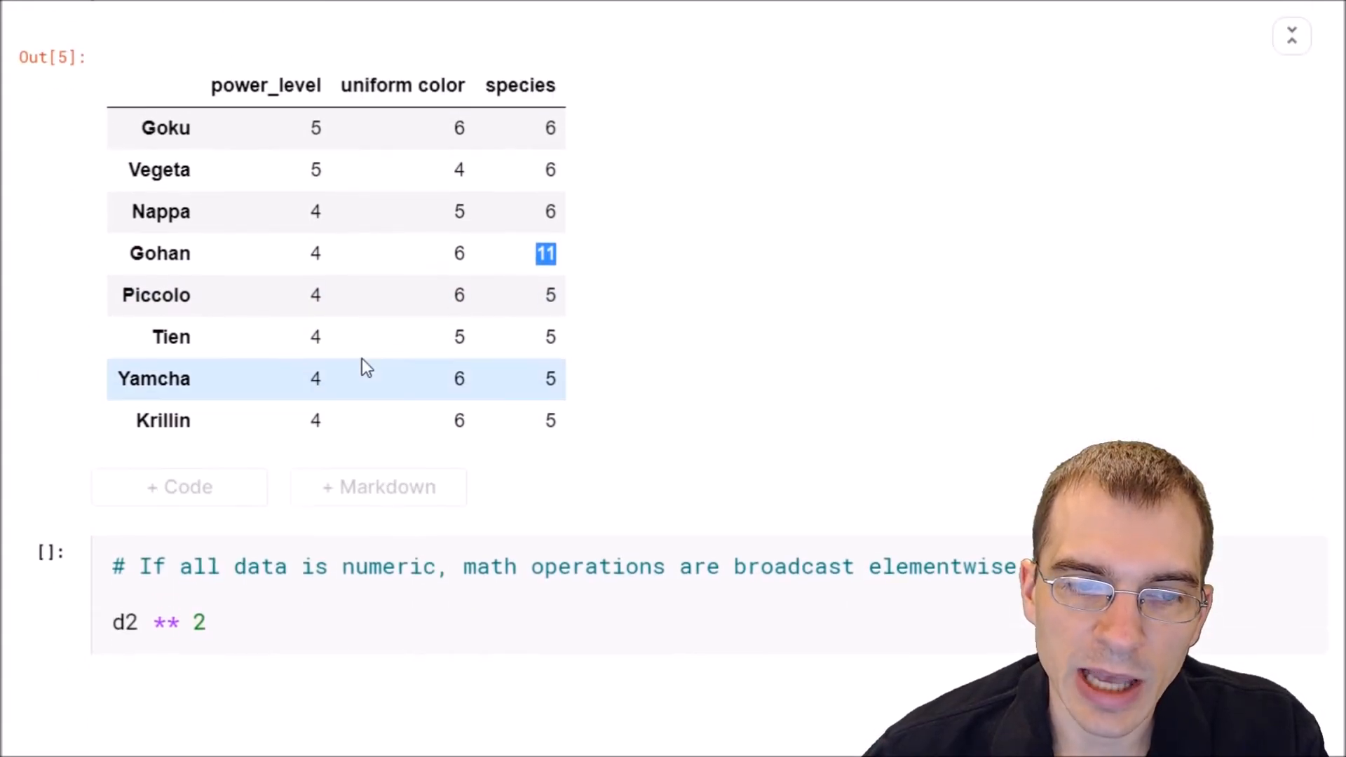
mouse_move(517, 420)
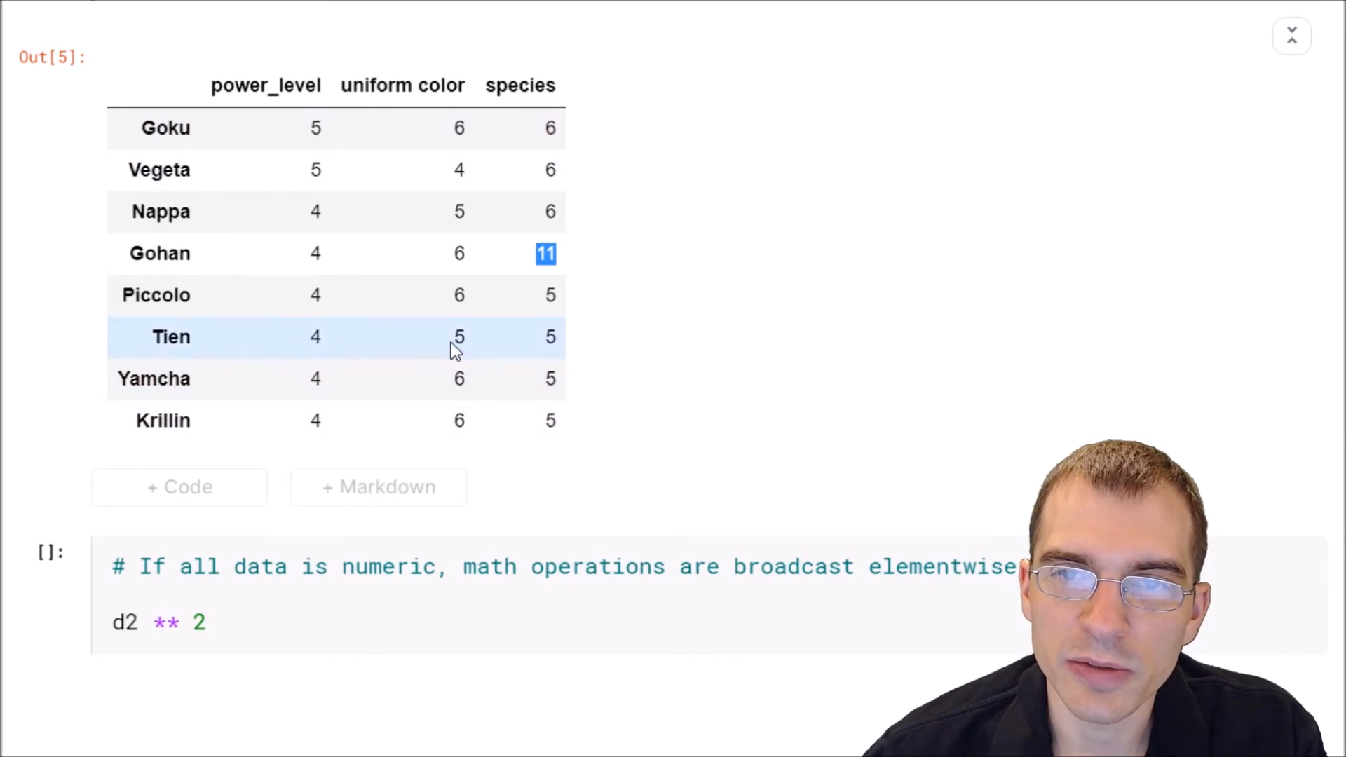
mouse_move(444, 348)
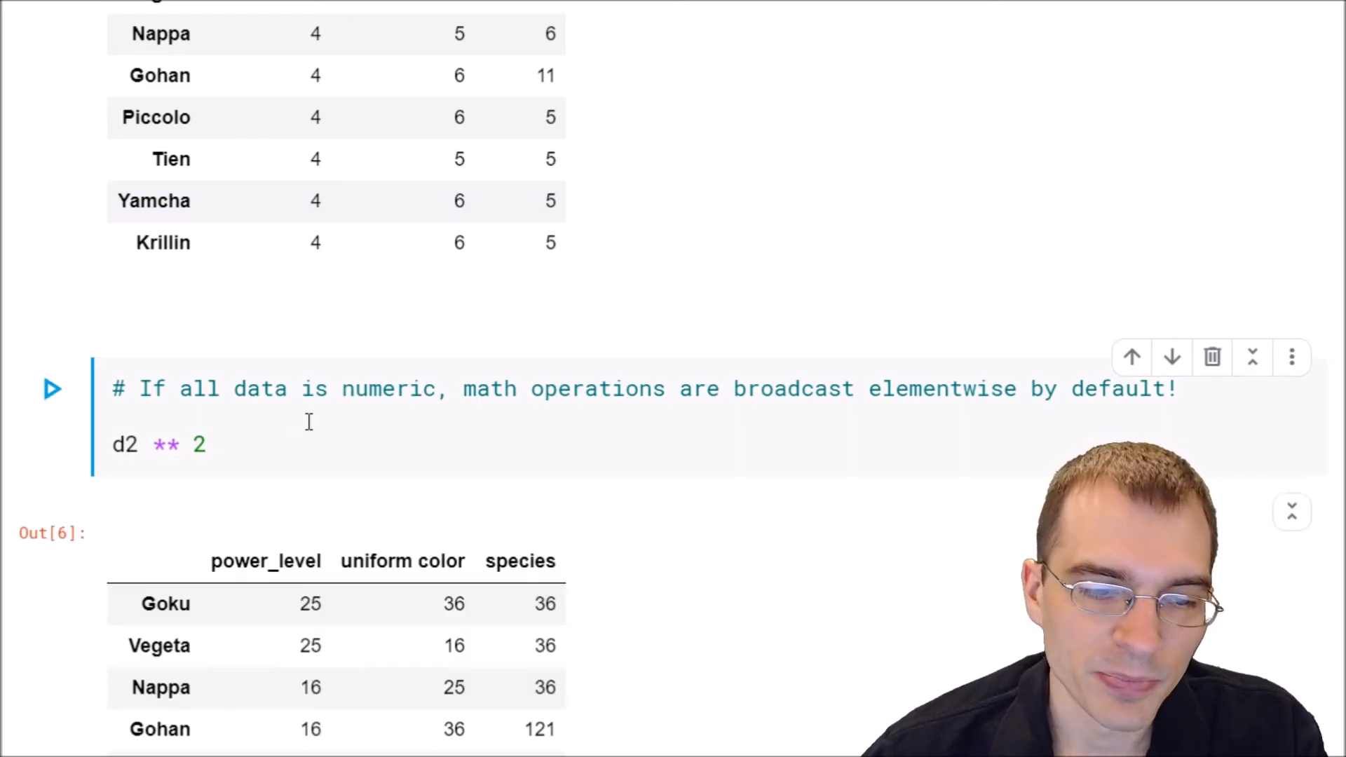
scroll("down", 3)
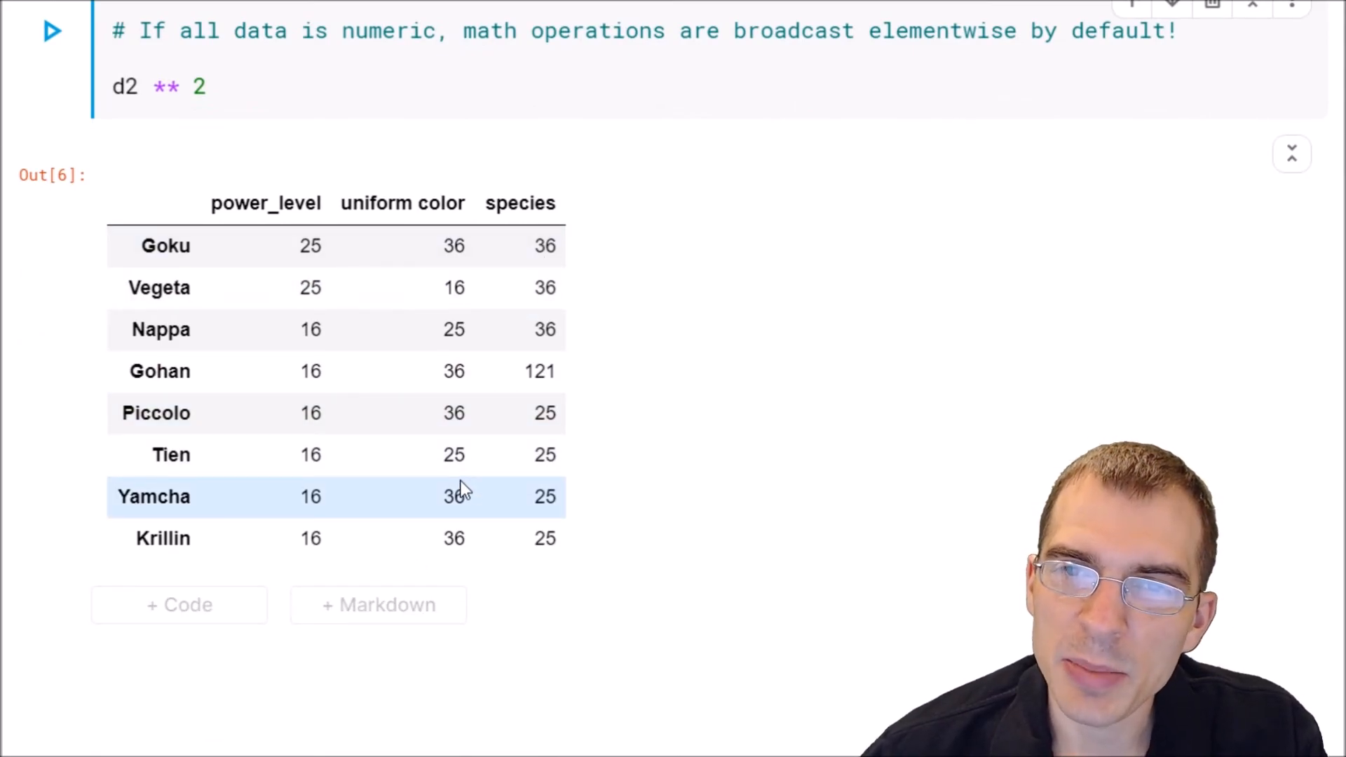
mouse_move(477, 443)
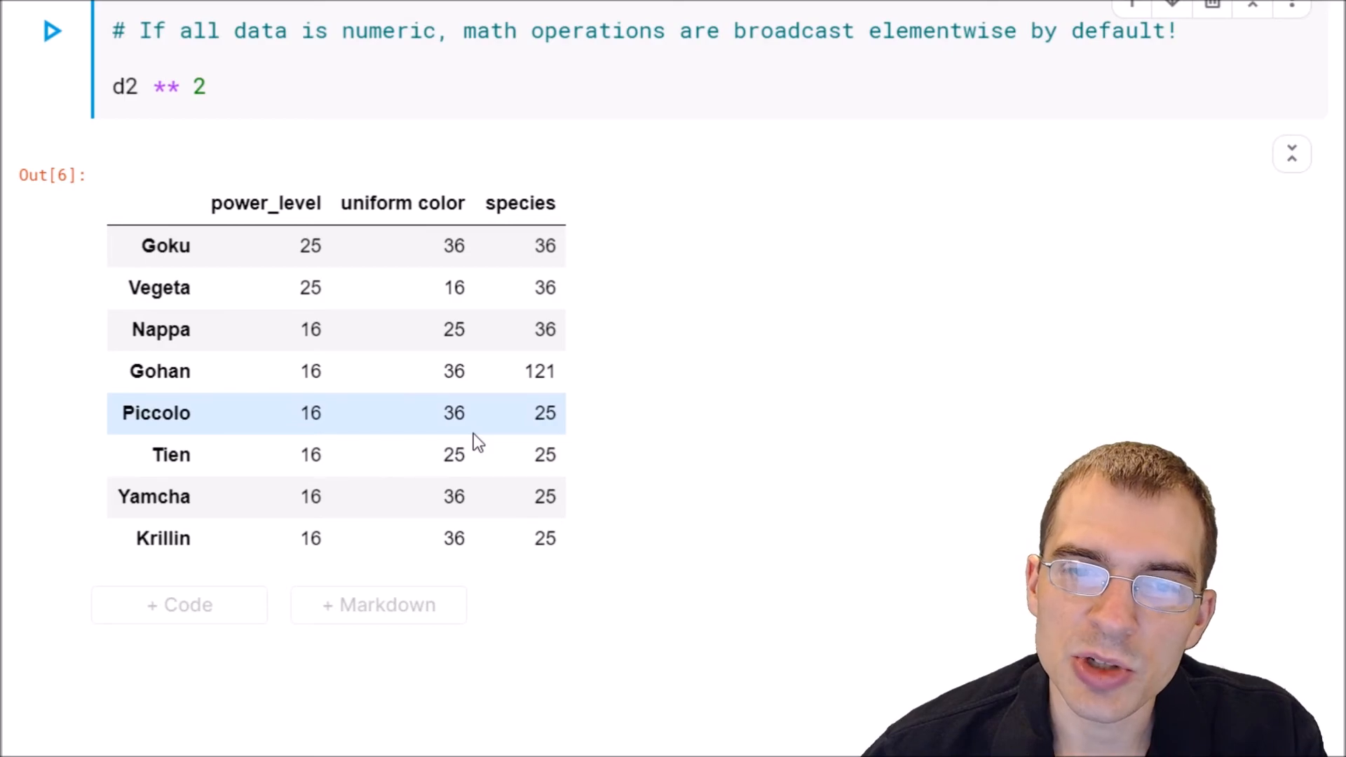
mouse_move(471, 444)
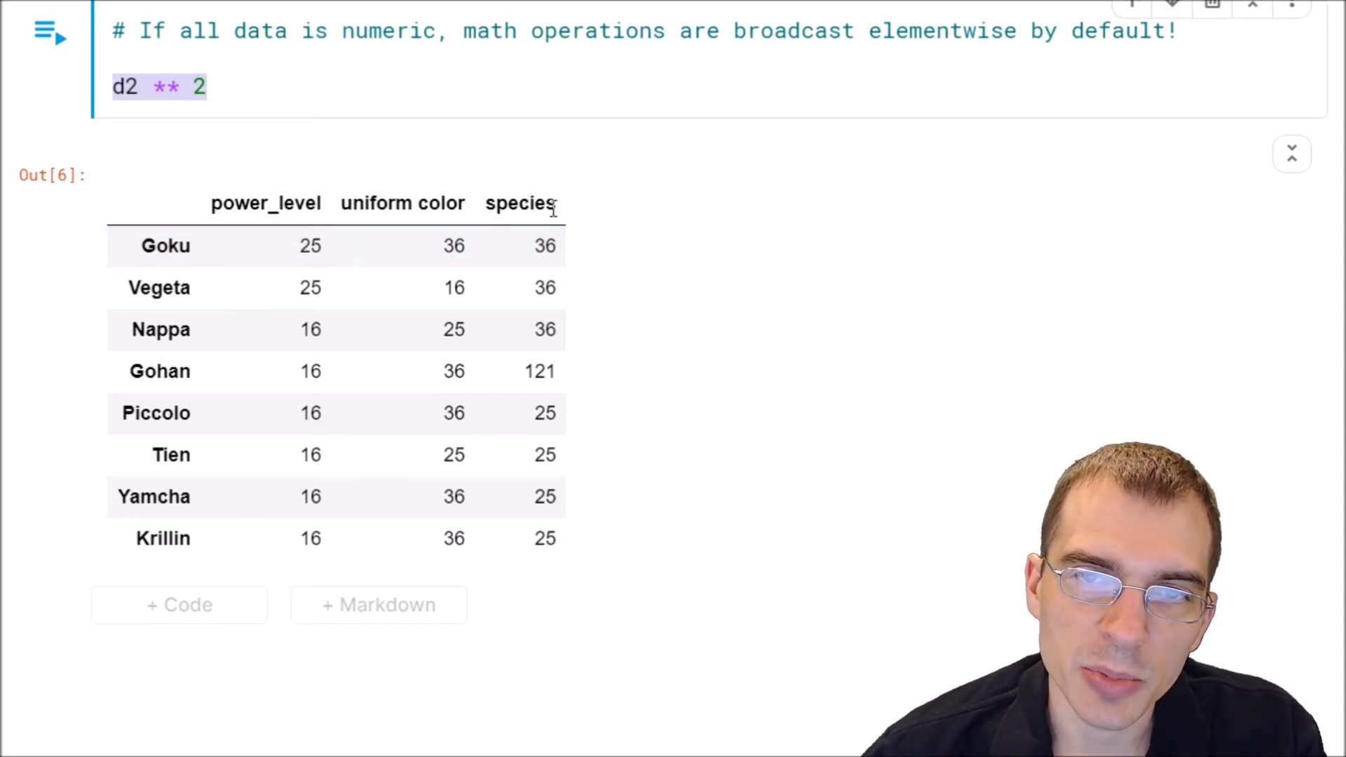
mouse_move(601, 211)
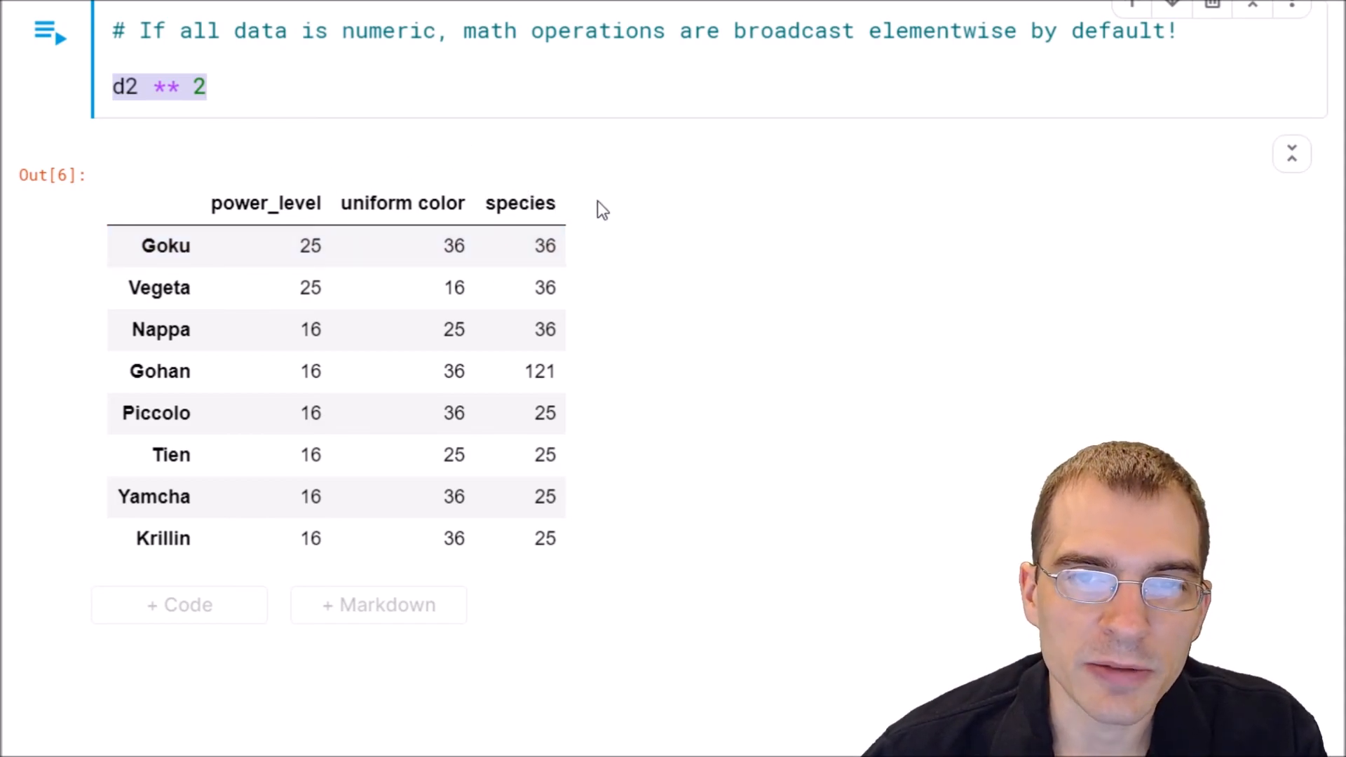
mouse_move(762, 326)
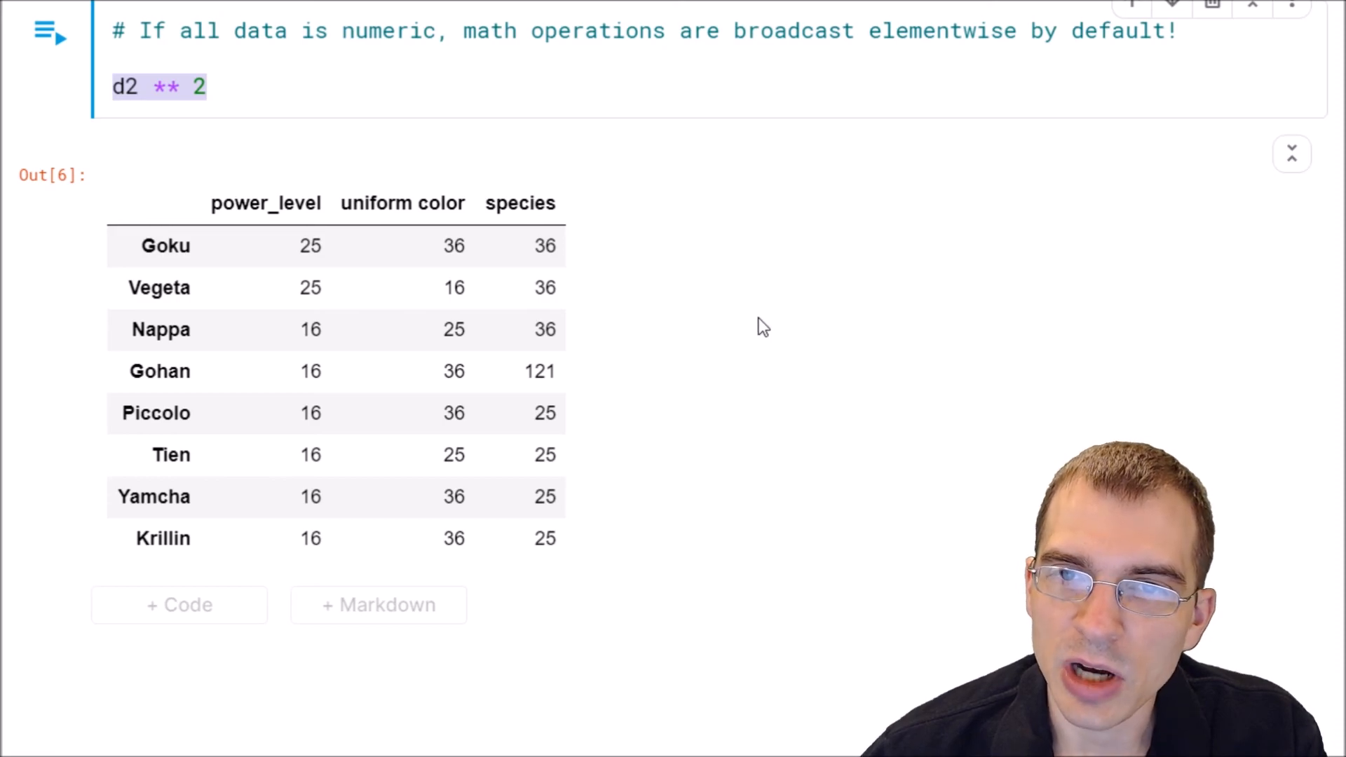
mouse_move(788, 326)
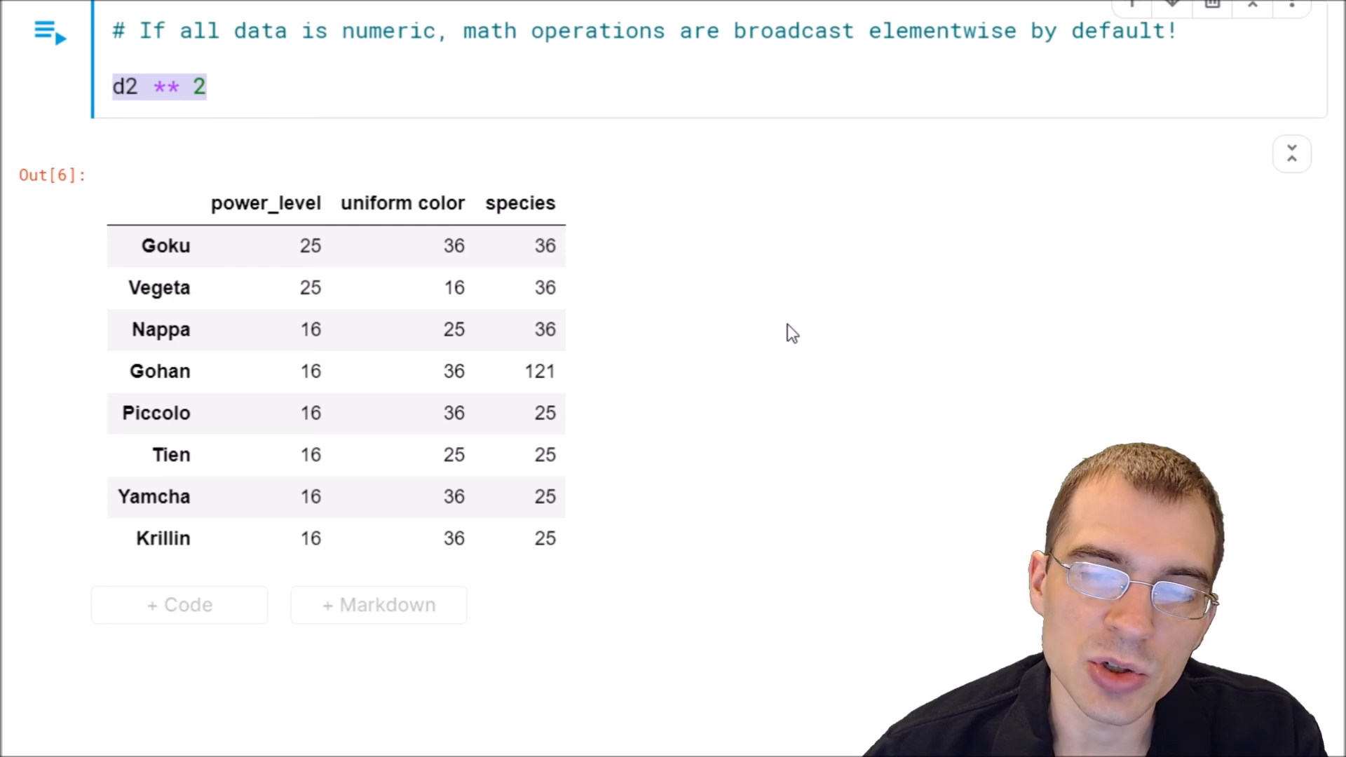
mouse_move(575, 109)
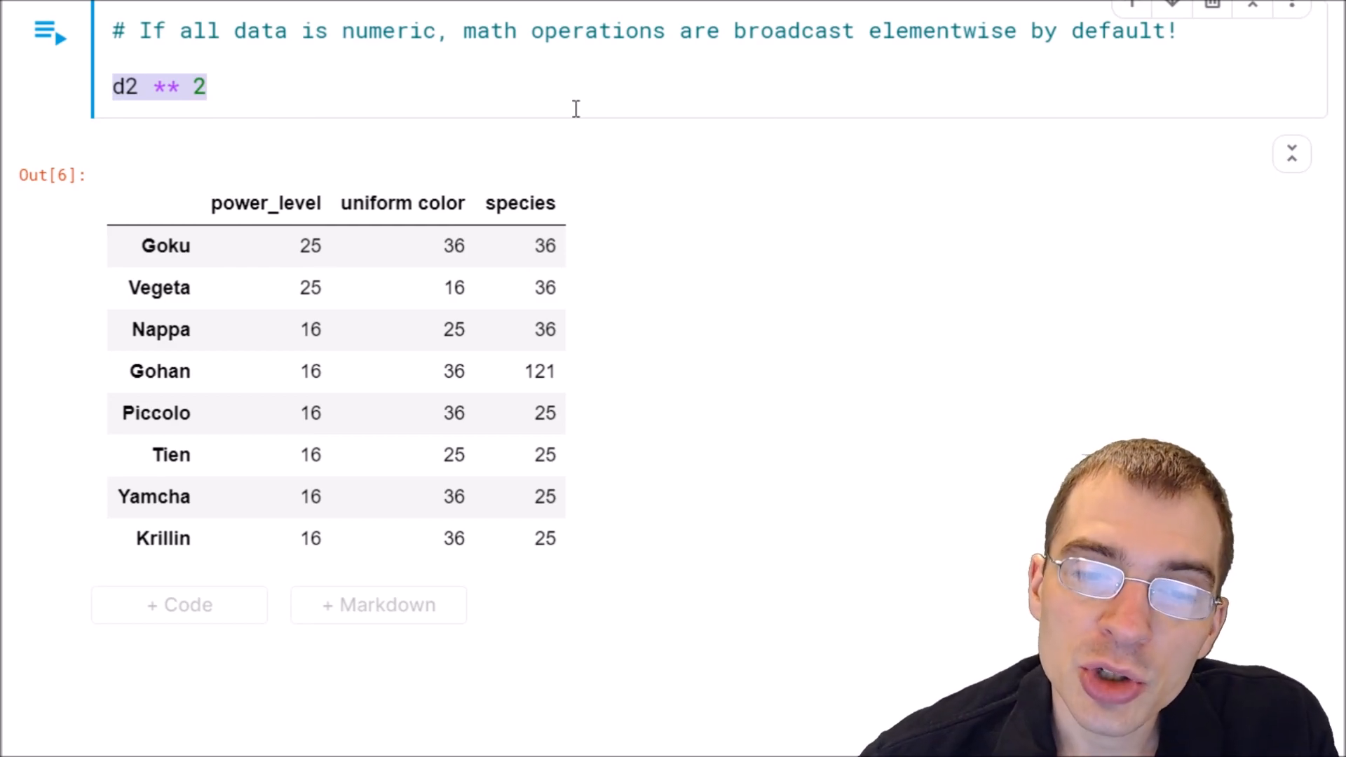
mouse_move(608, 148)
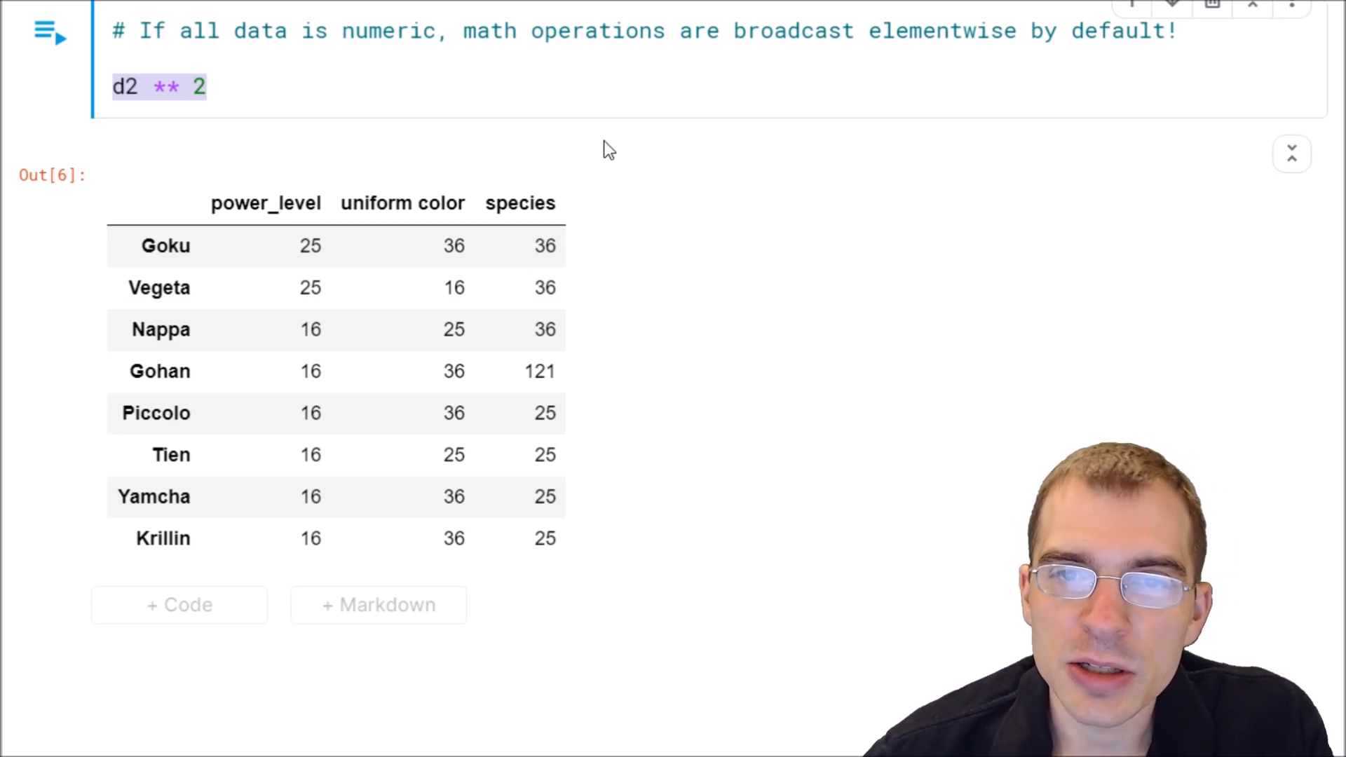
scroll("down", 3)
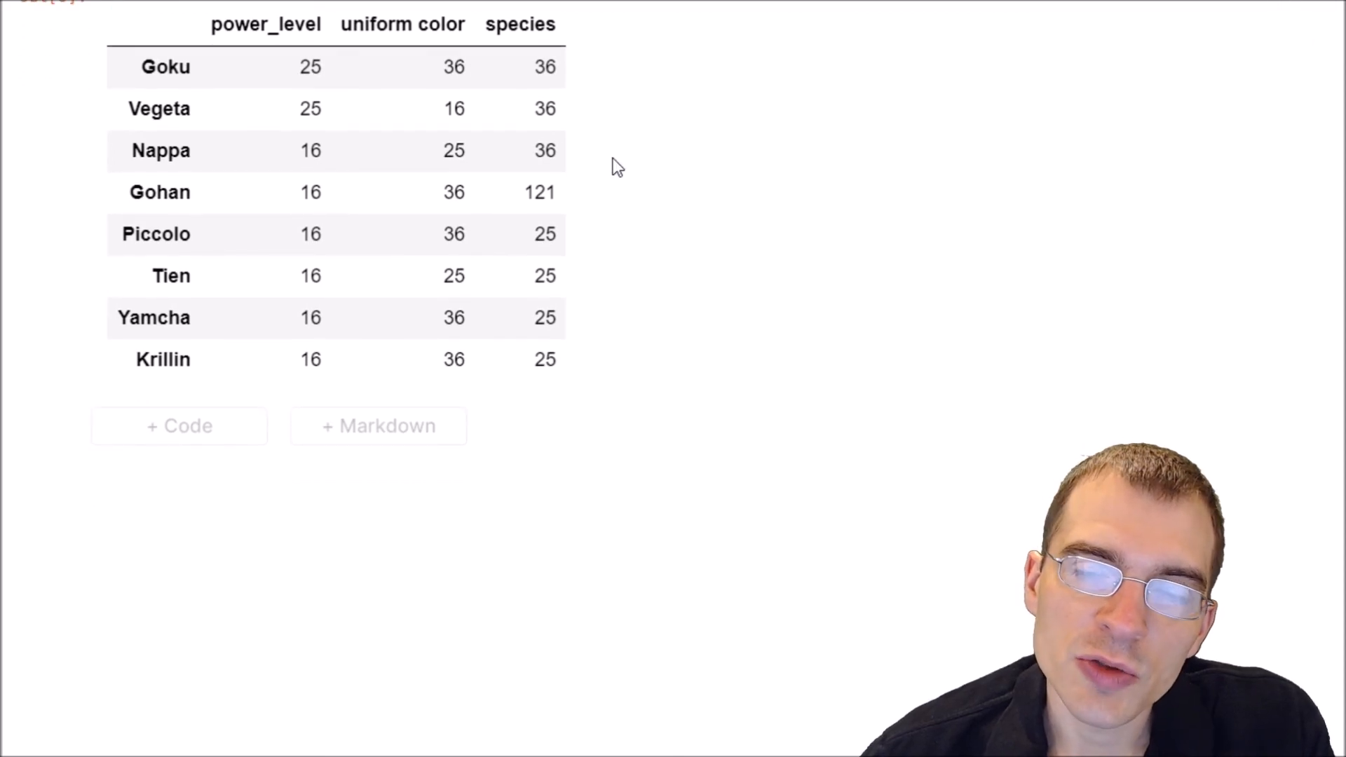